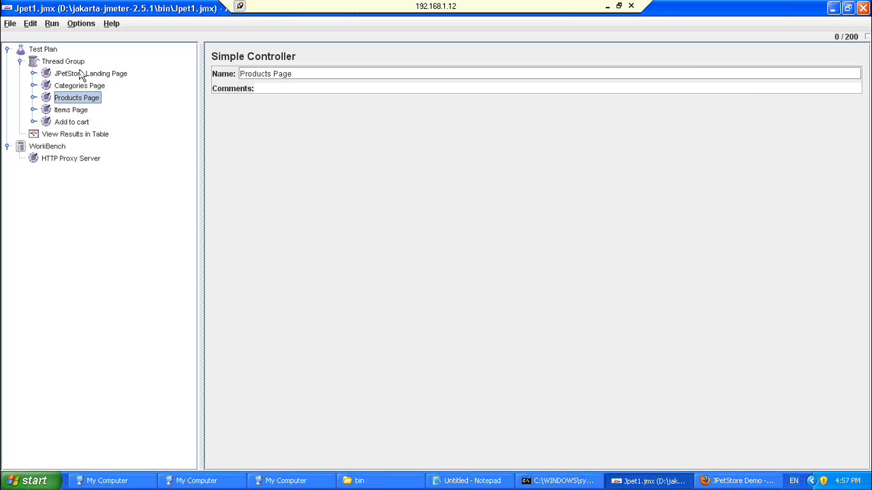
mouse_move(87, 81)
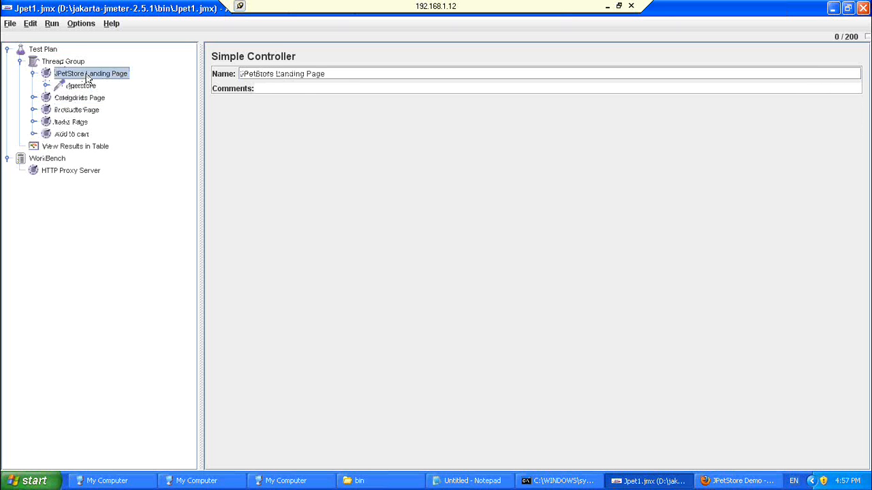
Expand the Landing, Categories and Products page controllers and select the /jpetstore request
click(81, 85)
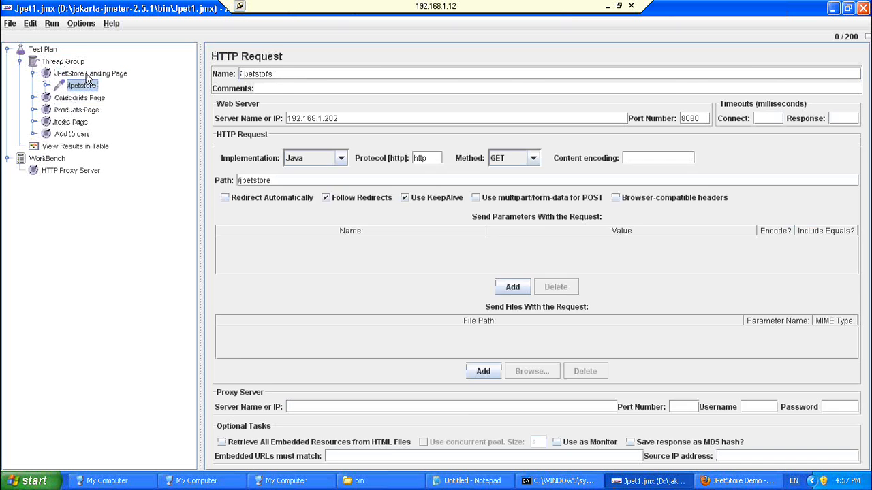
click(76, 122)
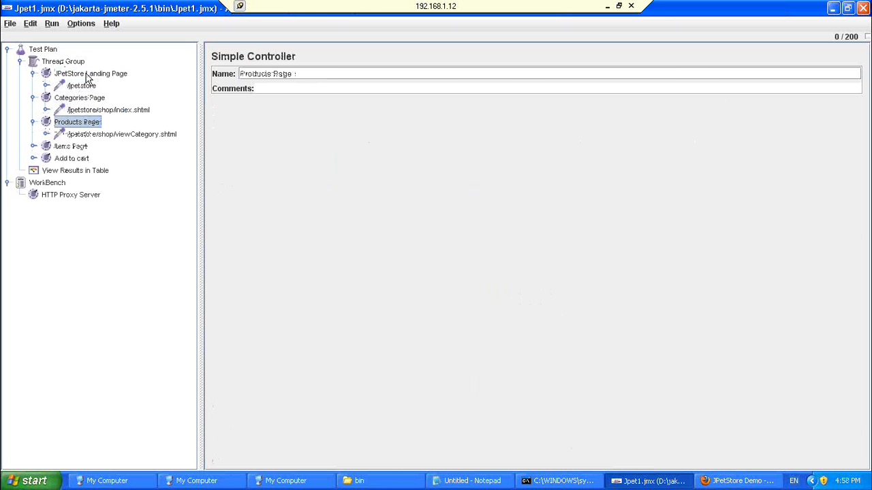
click(122, 133)
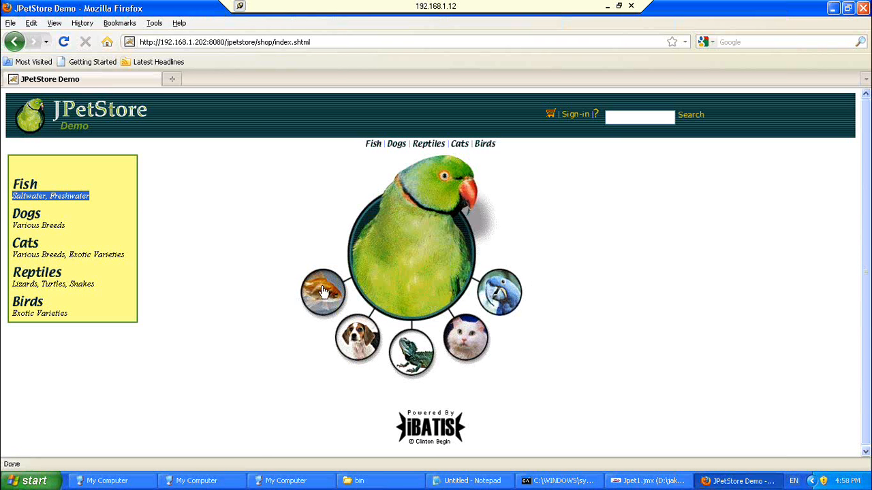
Switch to the Firefox JPetStore Demo window showing shop/index.shtml
click(322, 291)
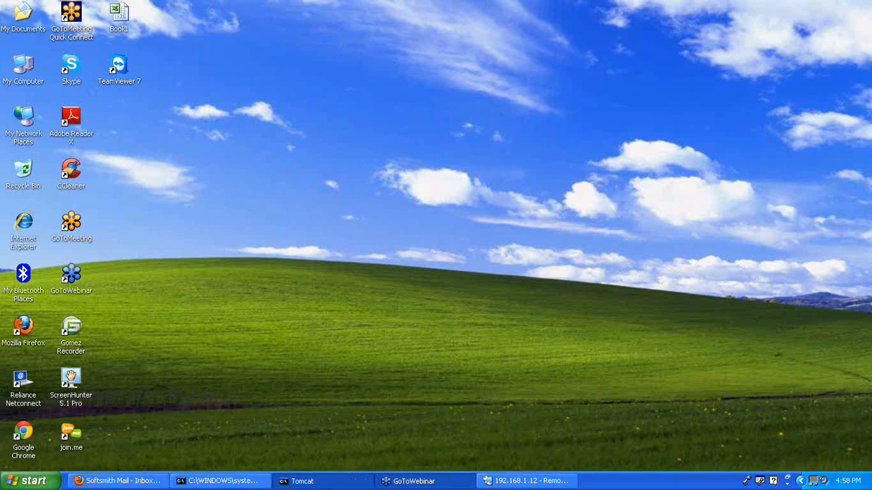
Bring up the out-of-memory Tomcat console, move it higher, and force-end it with End Now
click(302, 481)
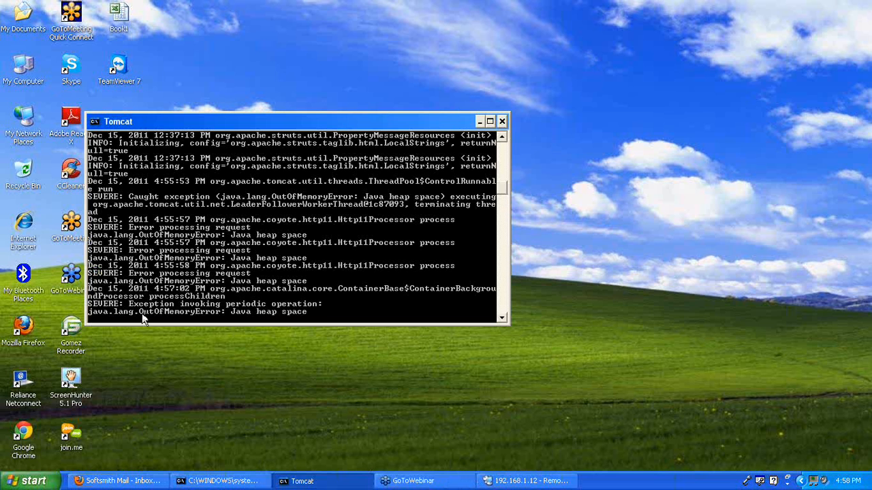
mouse_move(200, 320)
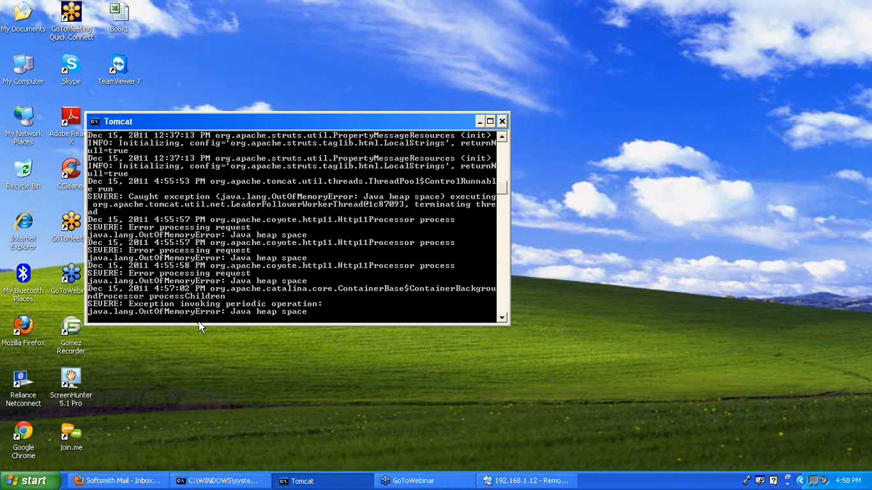
mouse_move(230, 359)
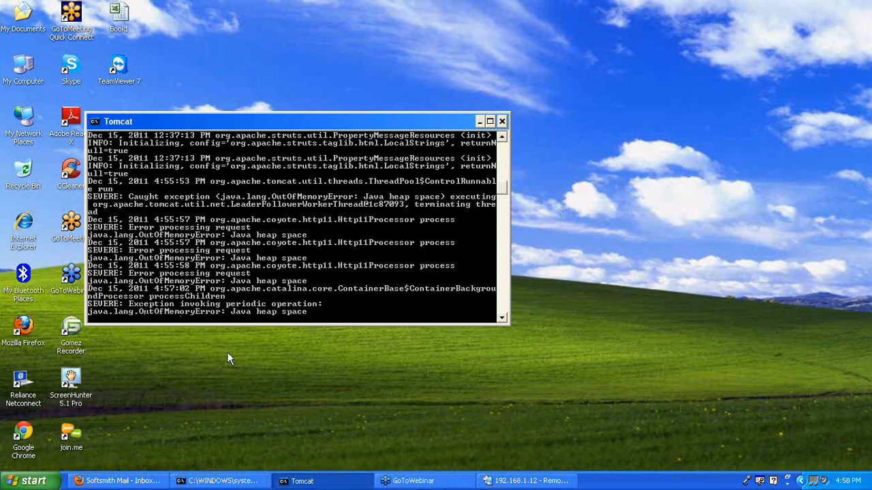
mouse_move(279, 129)
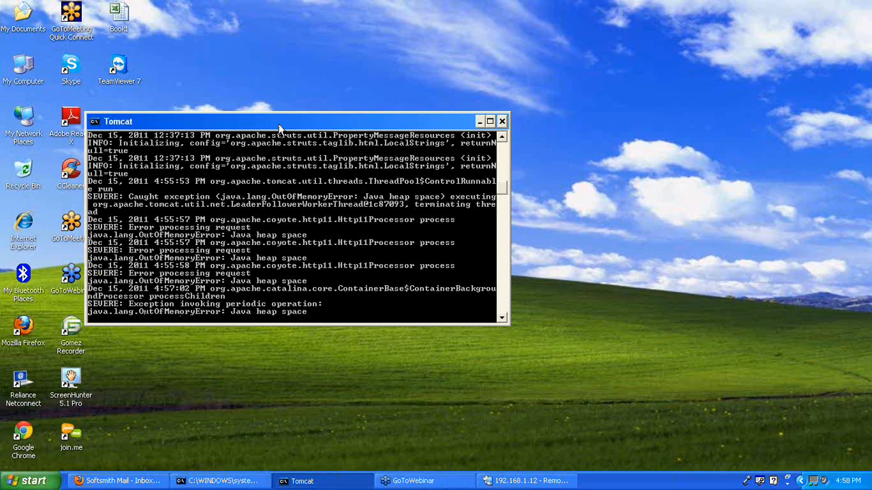
drag(273, 121, 401, 51)
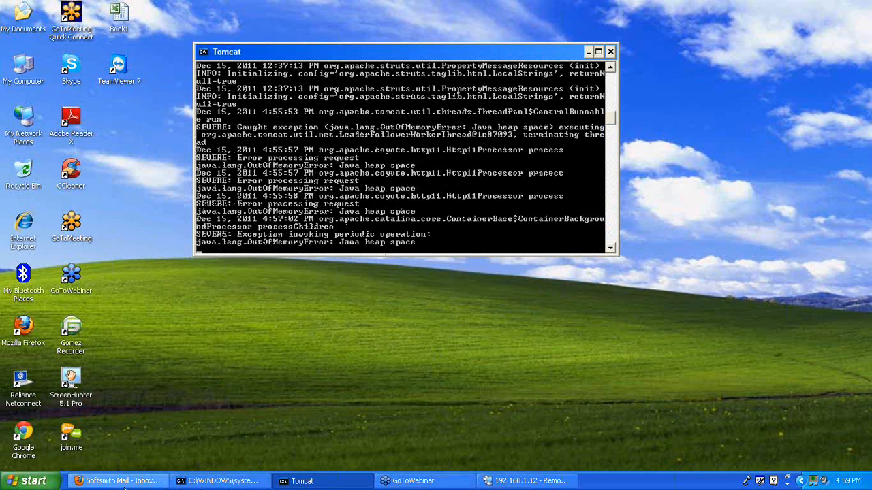
mouse_move(330, 257)
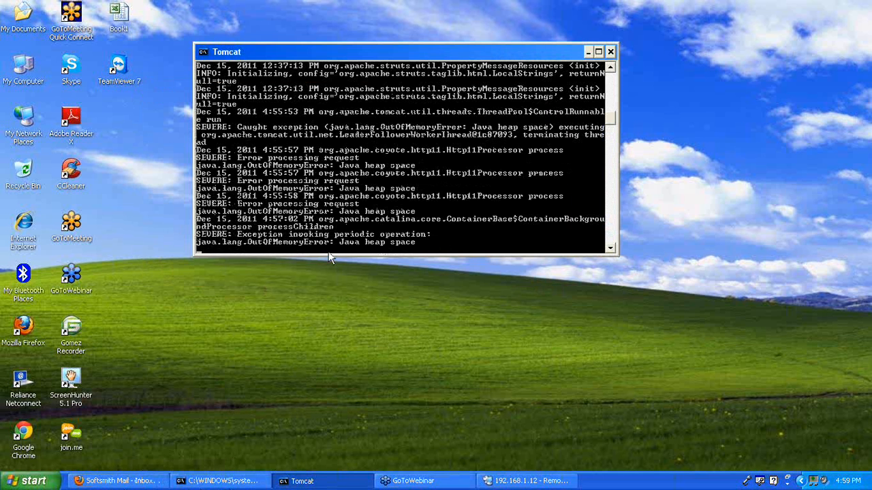
mouse_move(862, 38)
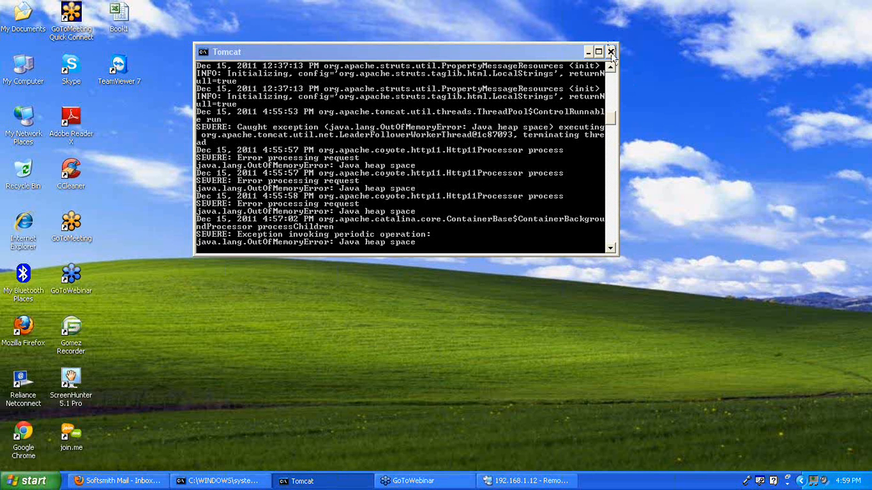
mouse_move(610, 52)
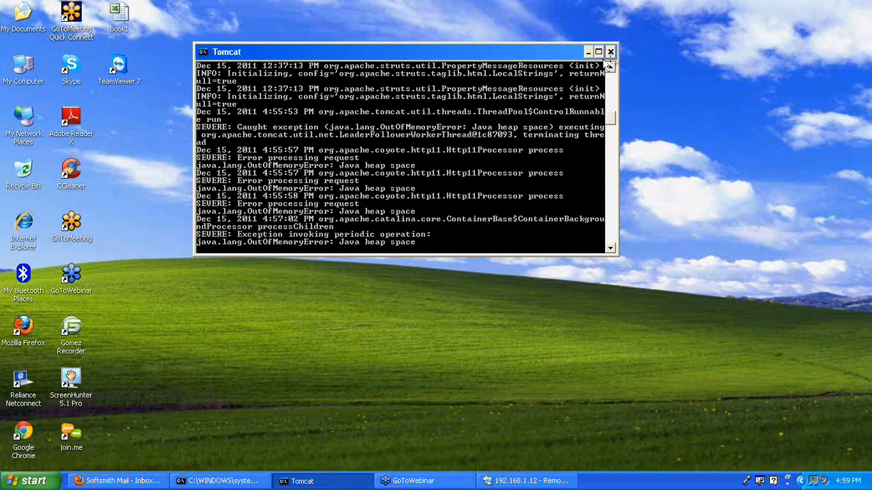
click(610, 51)
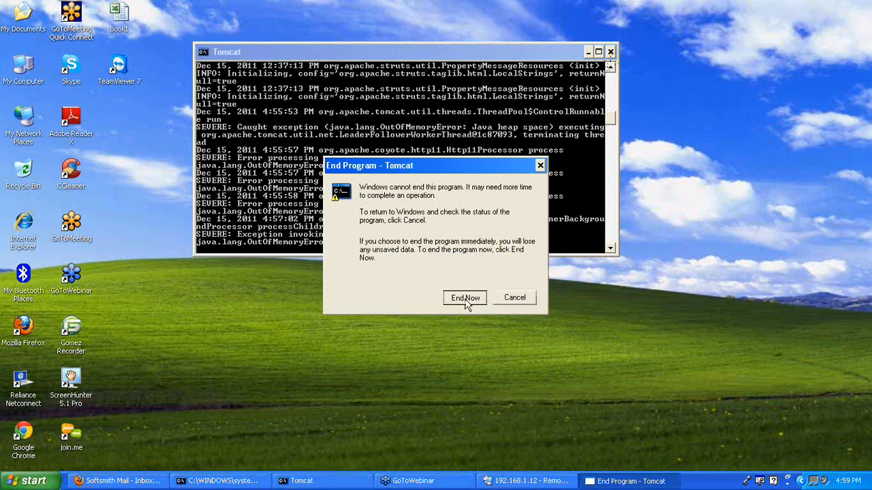
click(465, 298)
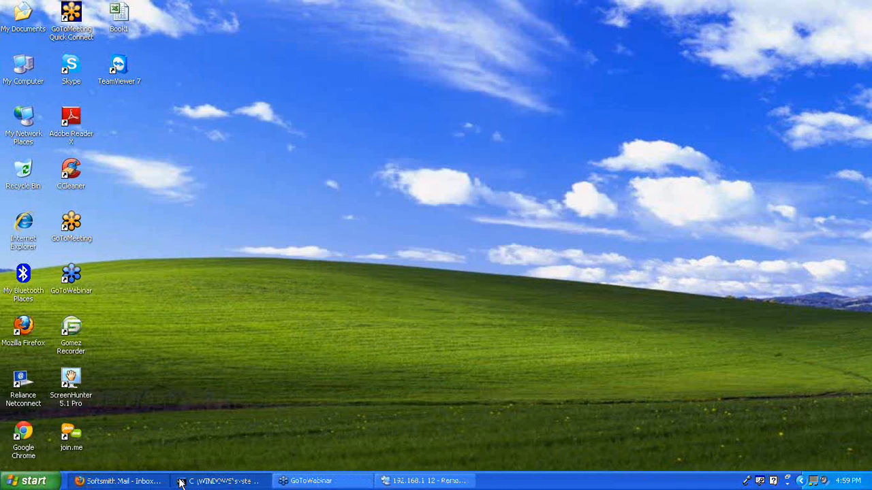
mouse_move(487, 112)
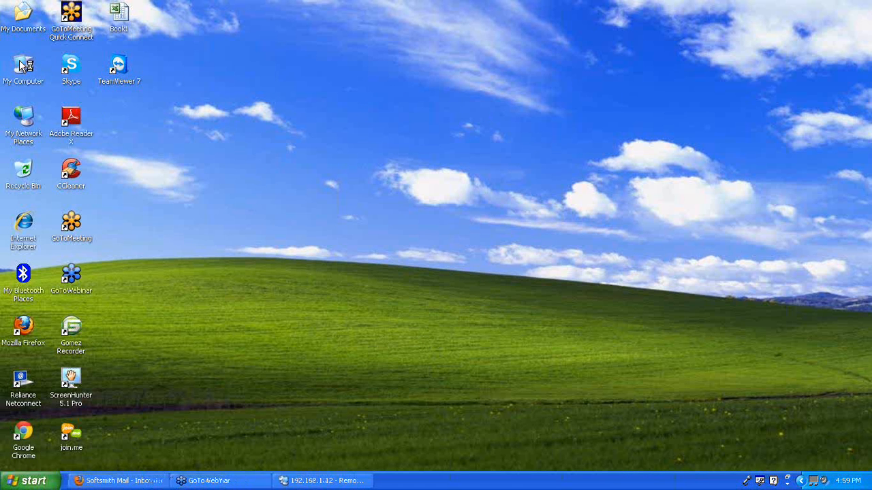
Open My Computer from the desktop, then open Local Disk (D:)
double_click(23, 66)
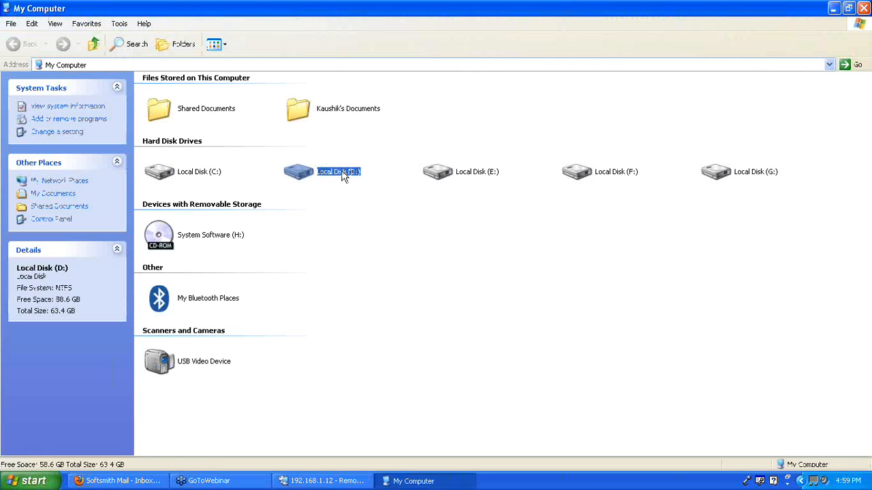
double_click(338, 170)
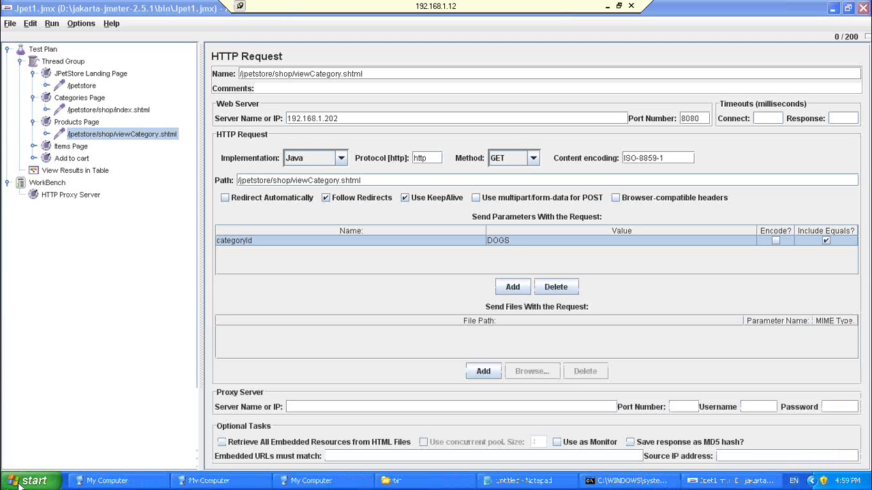
Check the viewCategory.shtml request under Products Page and its categoryId DOGS parameter
click(27, 481)
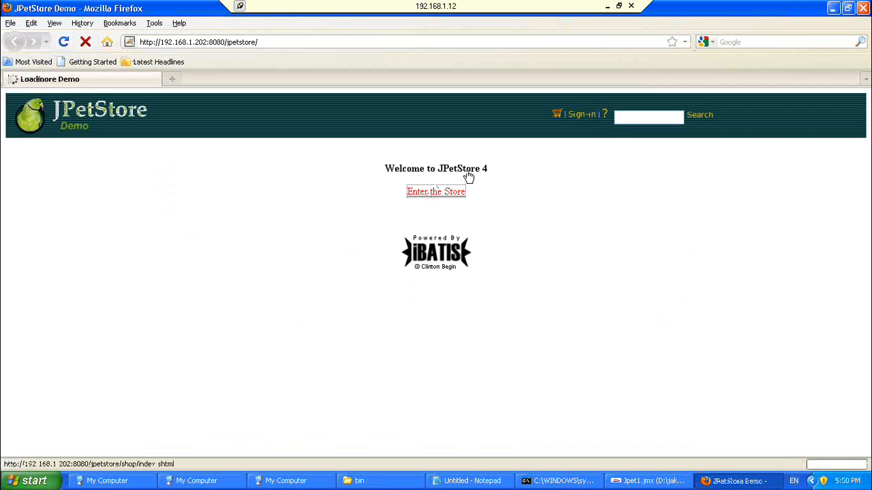
Enter the JPetStore store to reach the Fish, Dogs, Cats, Reptiles and Birds catalog
click(435, 192)
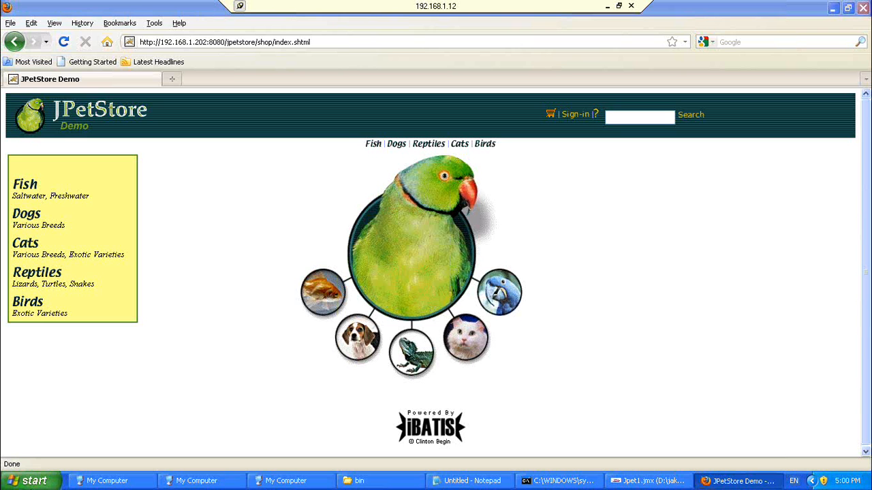
click(29, 480)
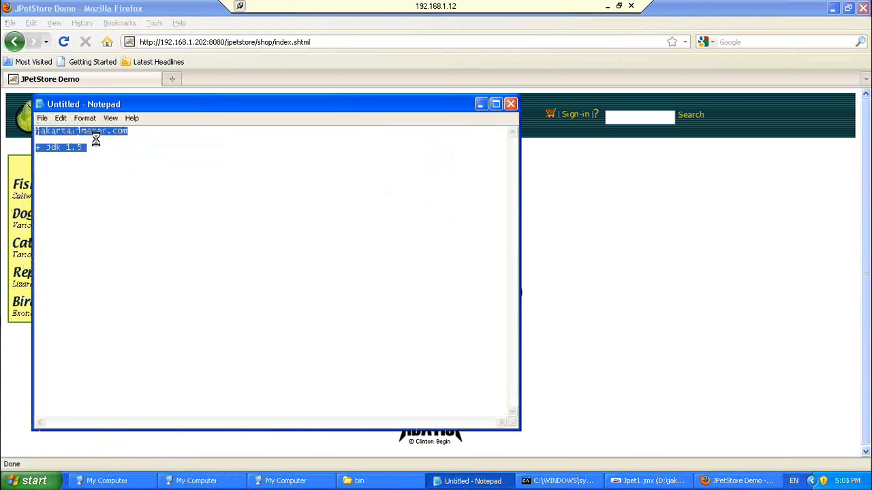
Set the Notepad font size to 20
click(85, 118)
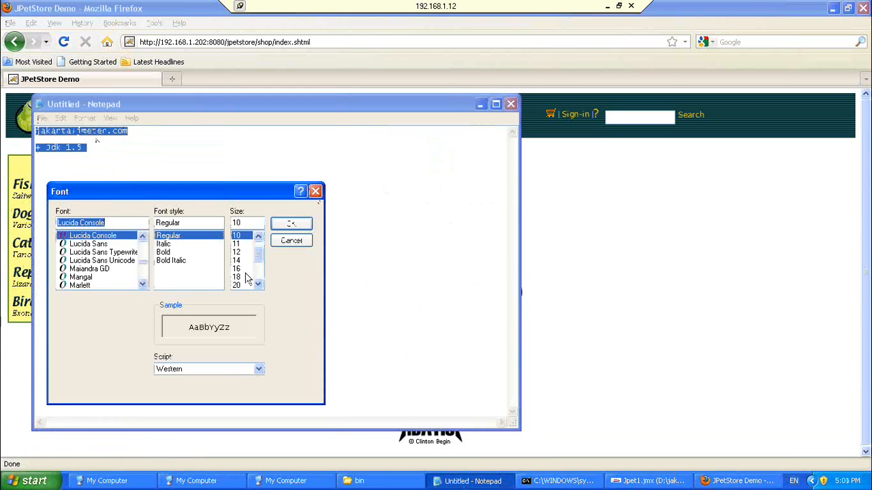
click(236, 285)
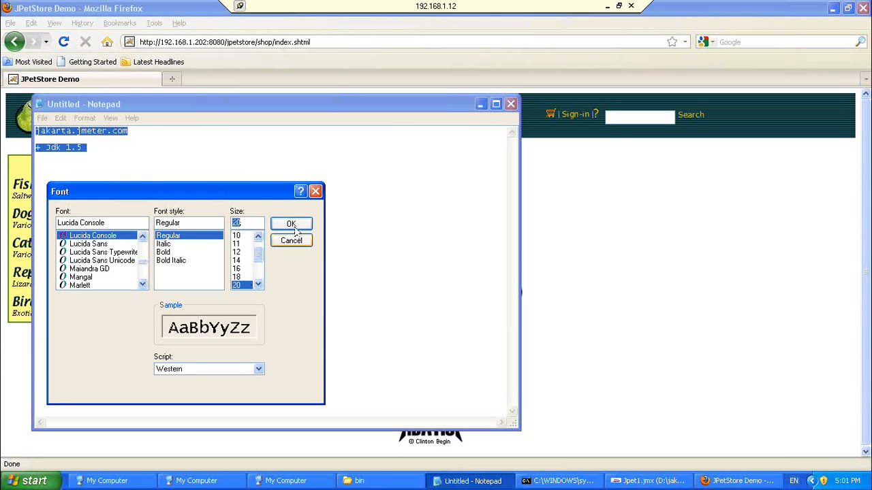
click(292, 224)
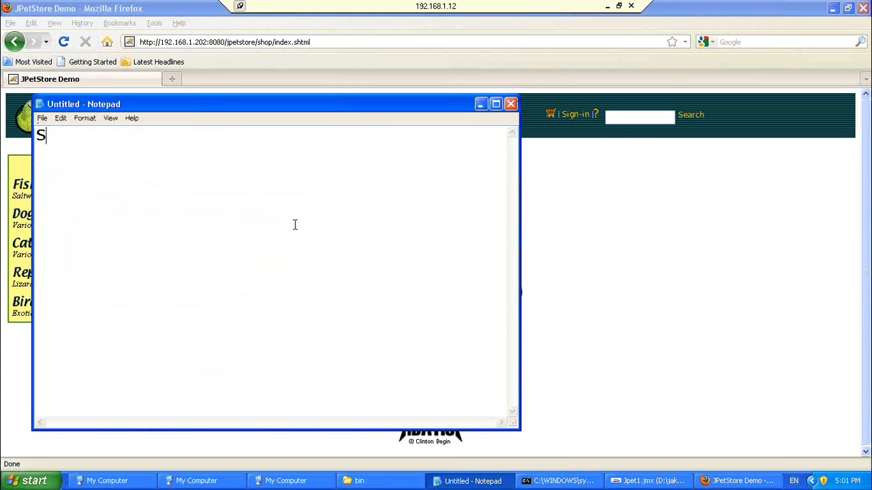
Type the training announcement for Bangalore Office with weekday and weekend batches
text(elenium Tr)
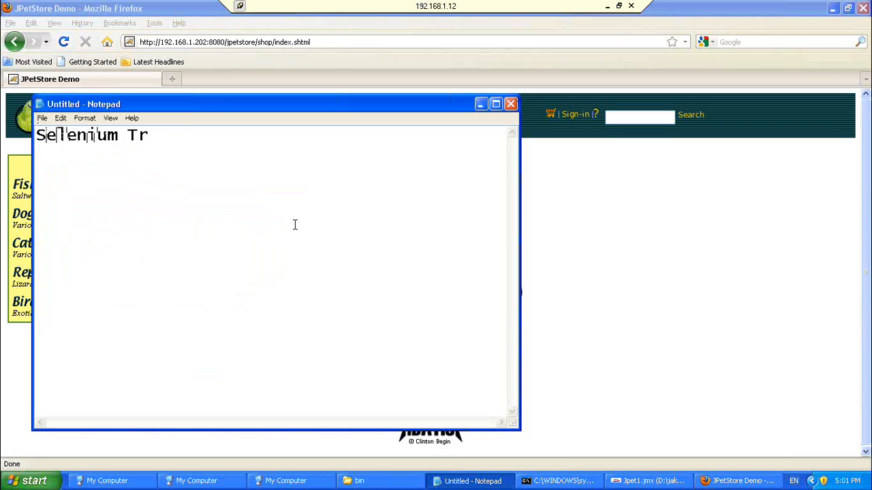
text(aining @)
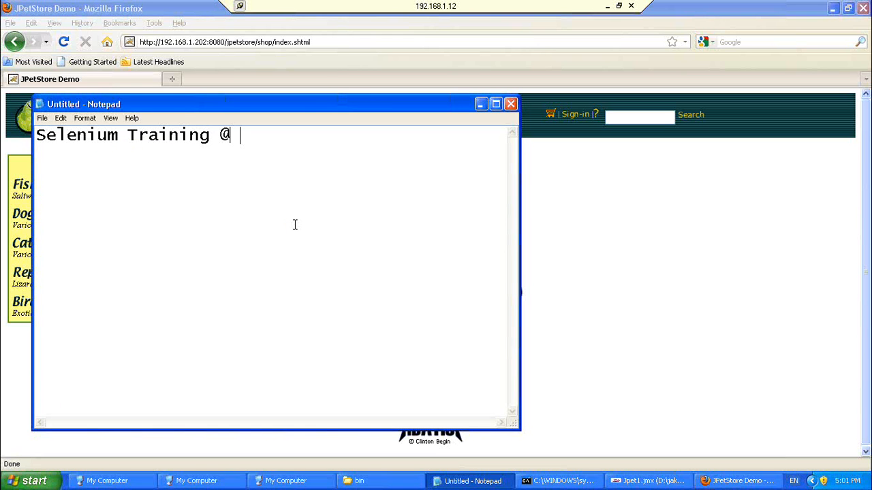
text(bangalo)
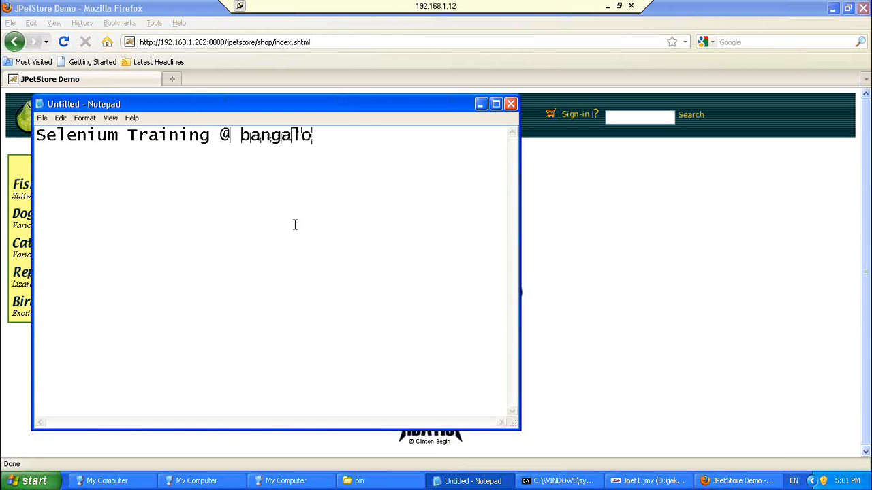
text(re Office)
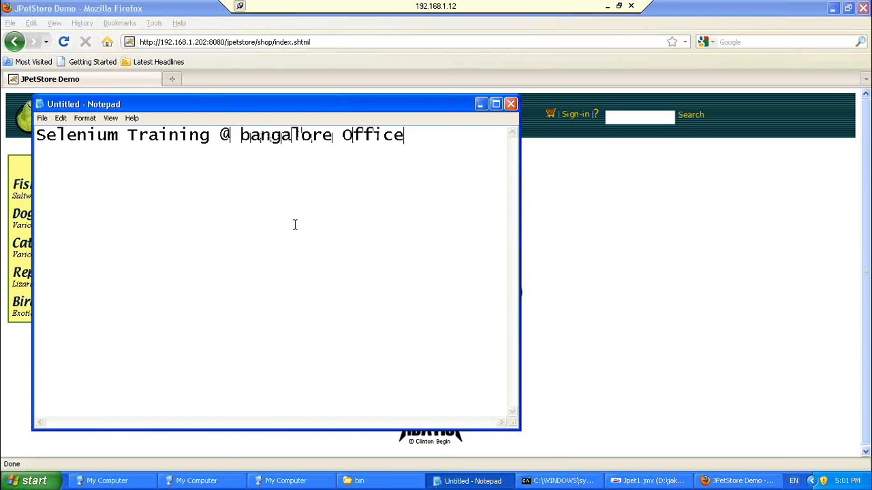
text(week)
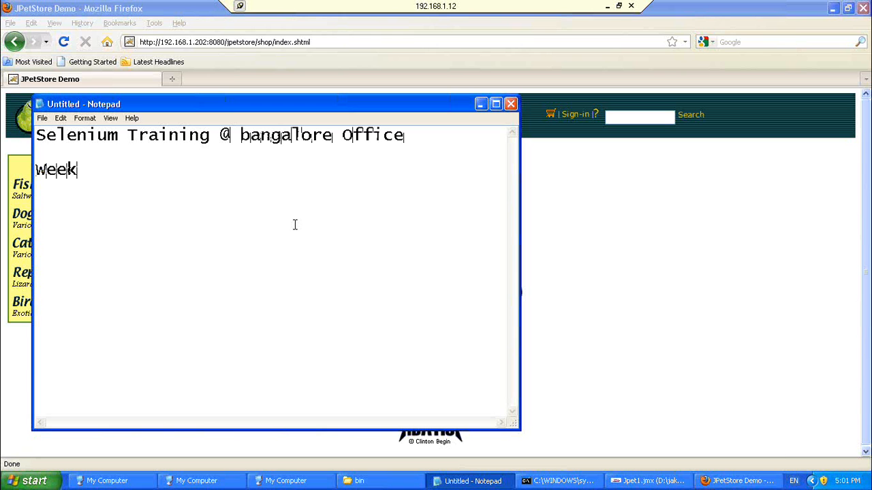
text(dat)
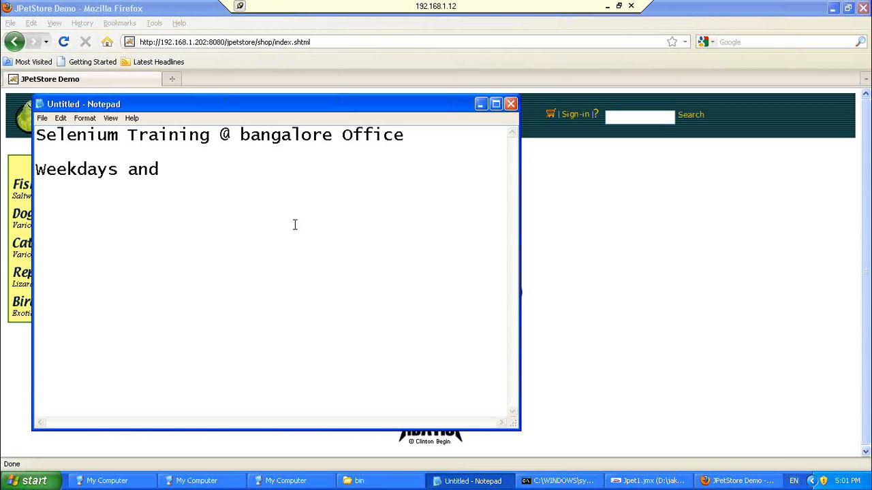
text(Wee)
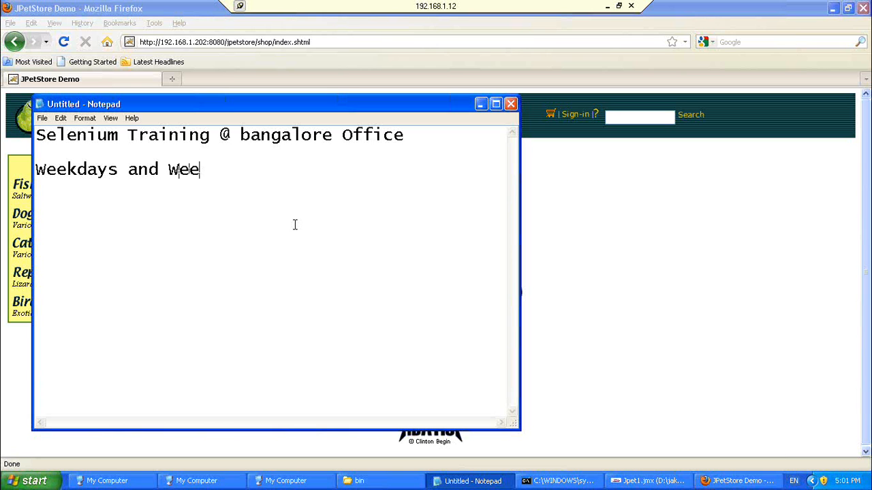
text(kends)
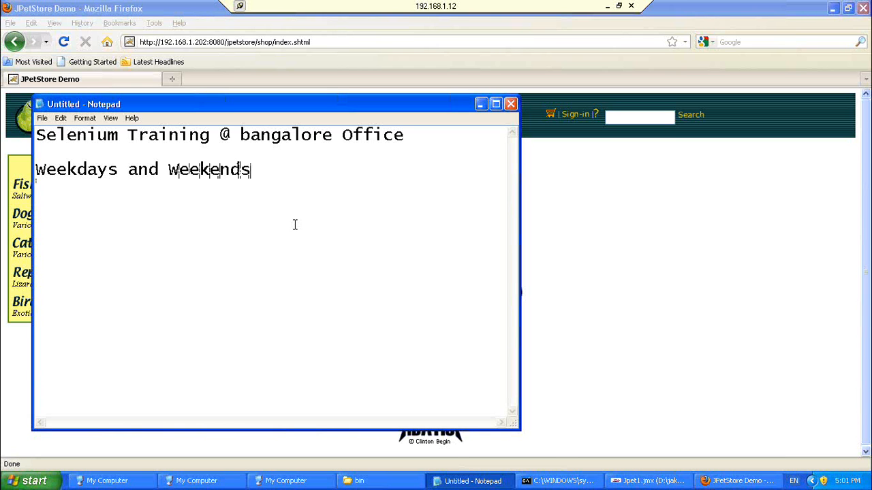
Add a Contact line with the softsmith.com e-mail address, ending the line
text(Contact)
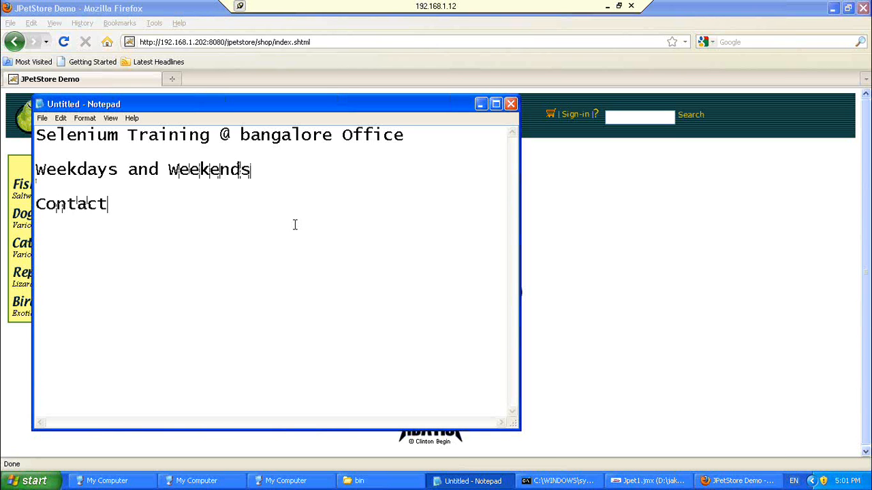
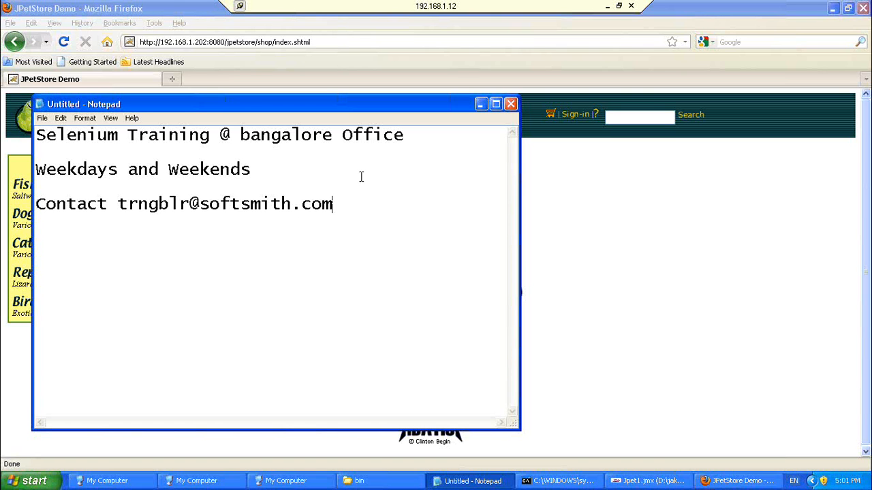
mouse_move(112, 210)
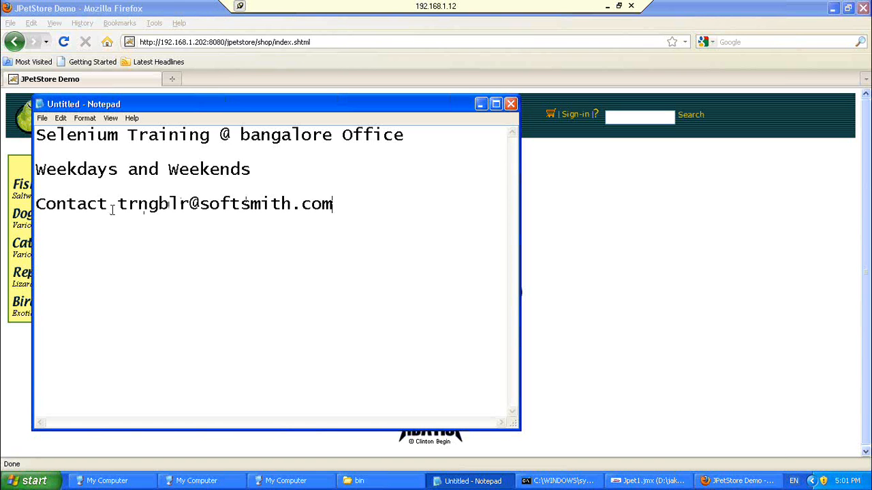
key(Enter)
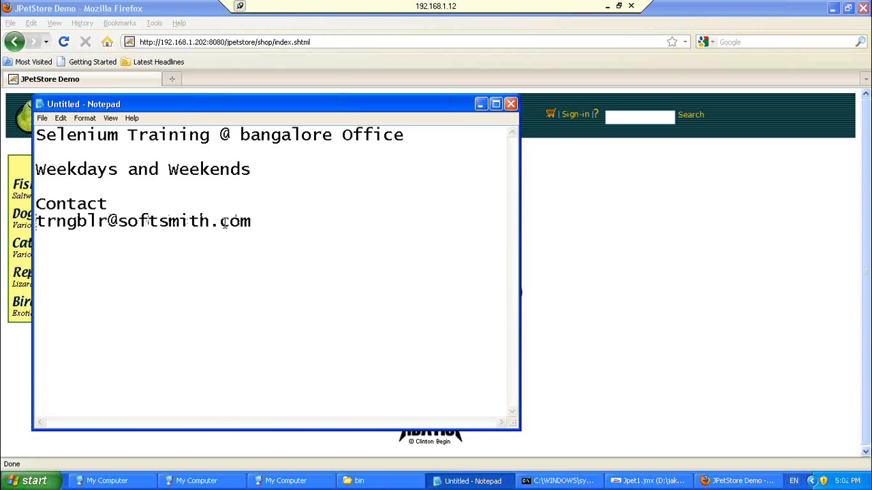
Type the Bangalore Office address in 3rd Block koramangala and the phone number
text(B)
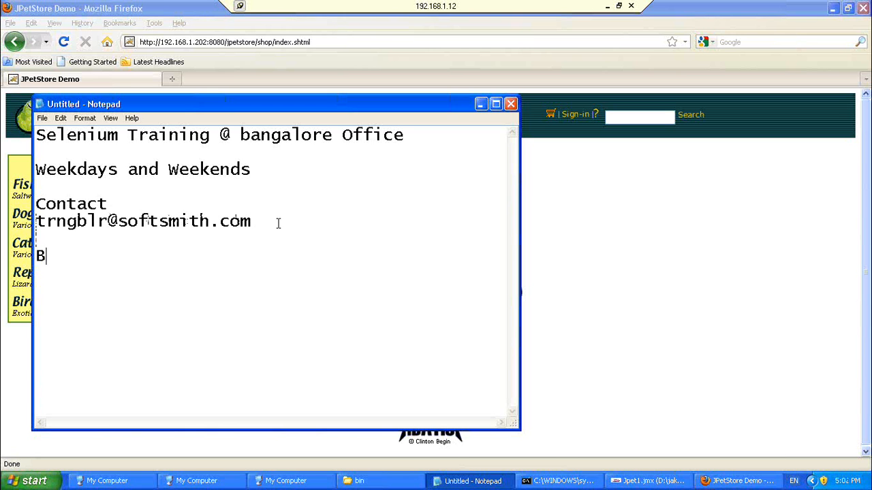
text(angalore)
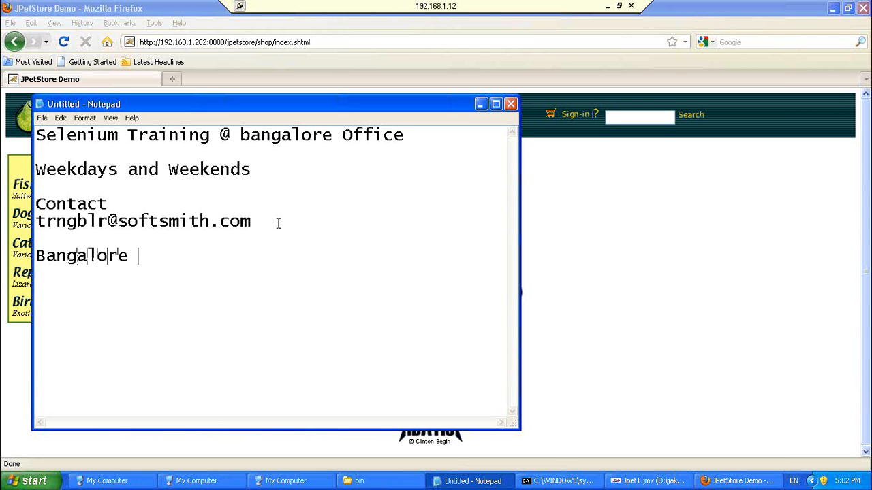
text(Offi)
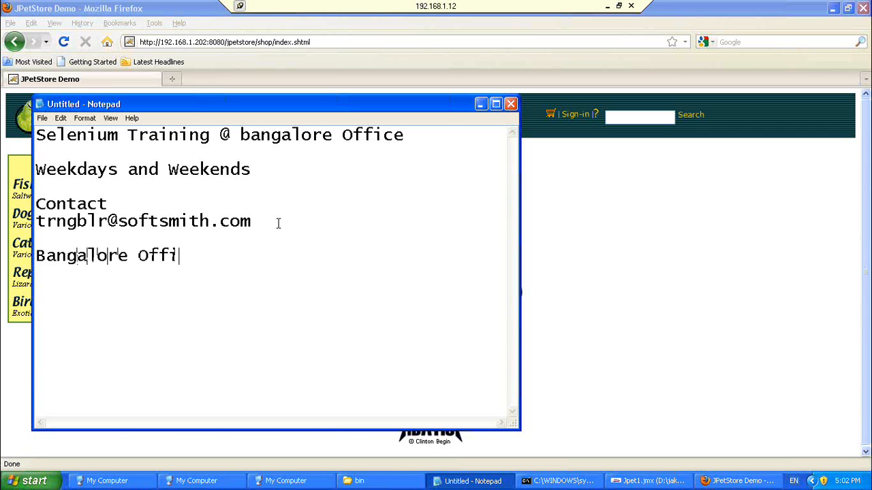
text(ce)
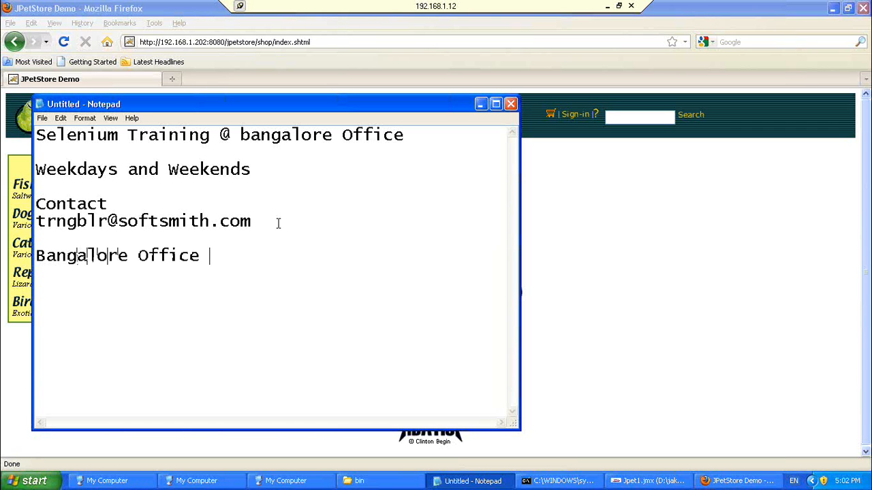
text(3rd)
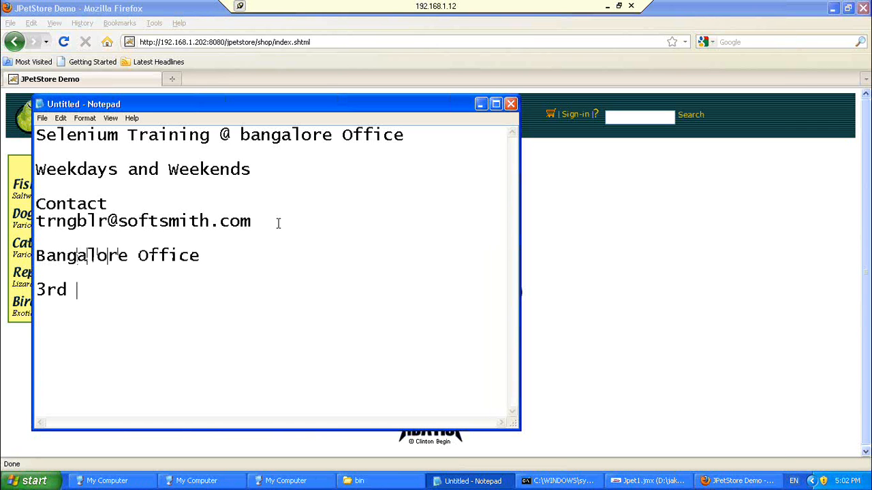
text(Block kr)
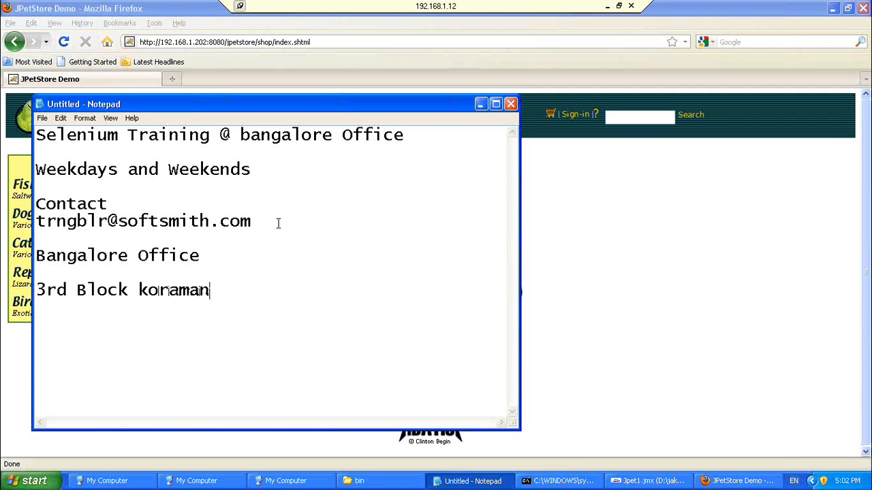
text(gal)
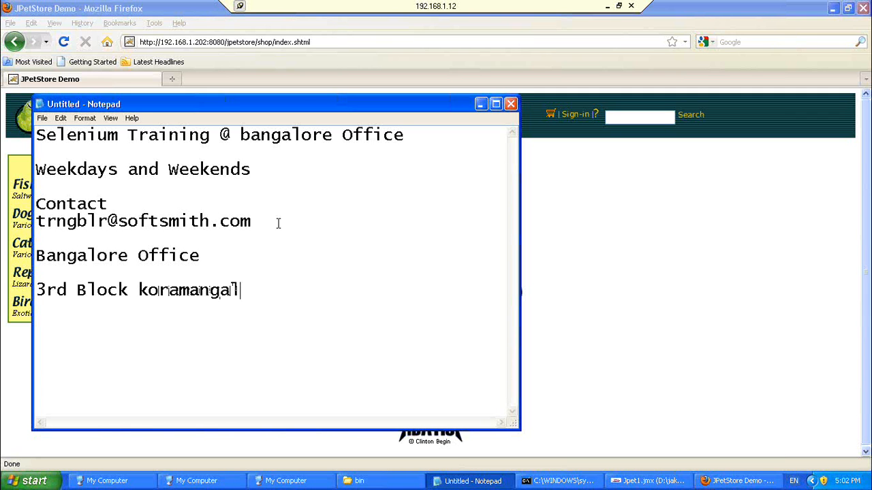
text(an)
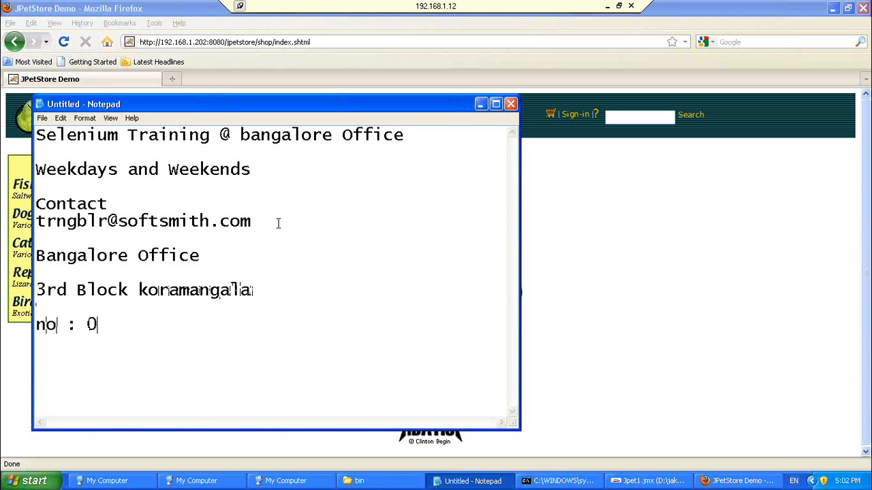
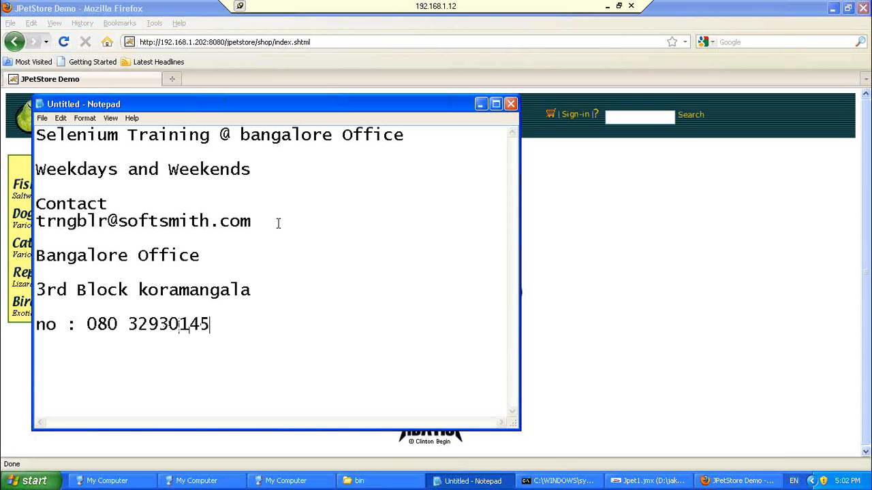
mouse_move(616, 202)
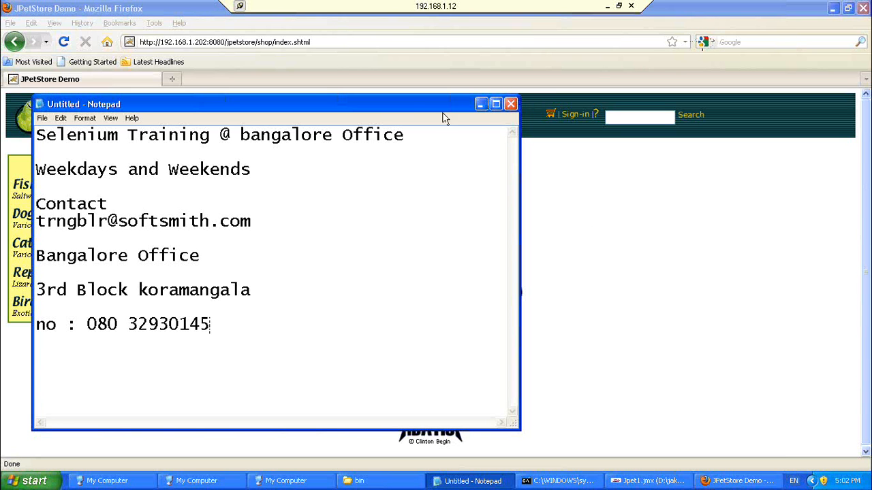
mouse_move(413, 109)
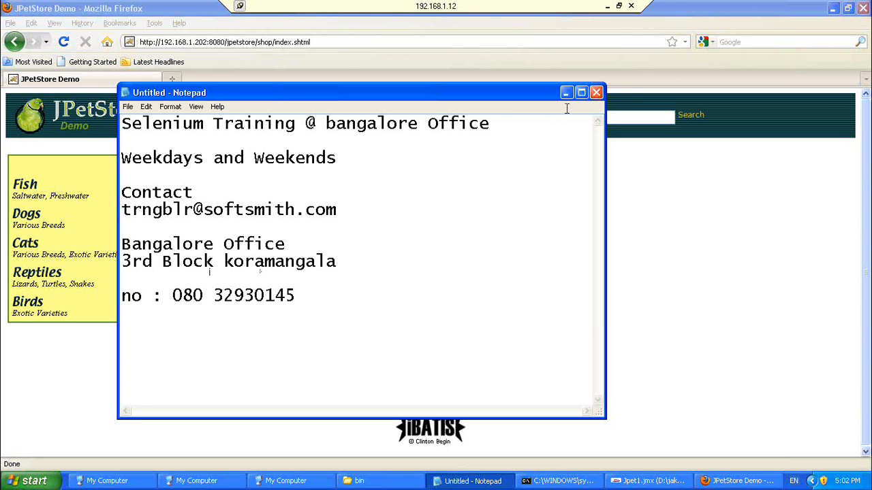
mouse_move(698, 25)
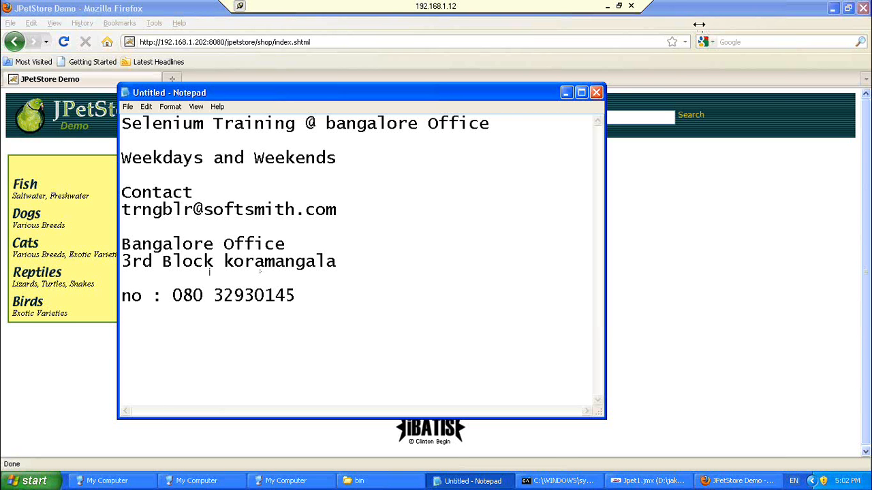
mouse_move(777, 48)
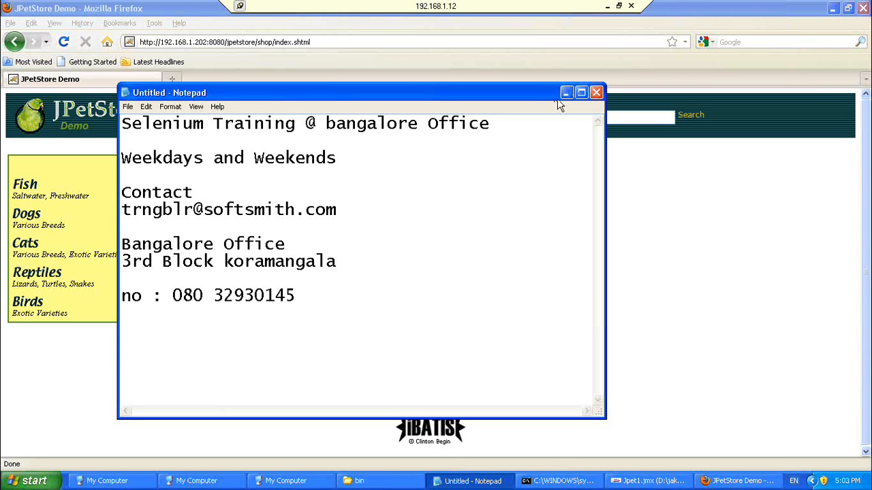
mouse_move(626, 78)
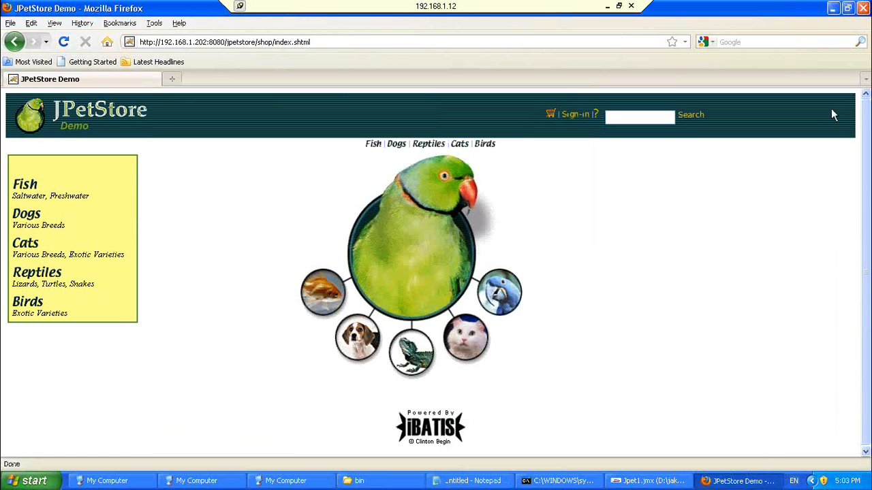
mouse_move(571, 372)
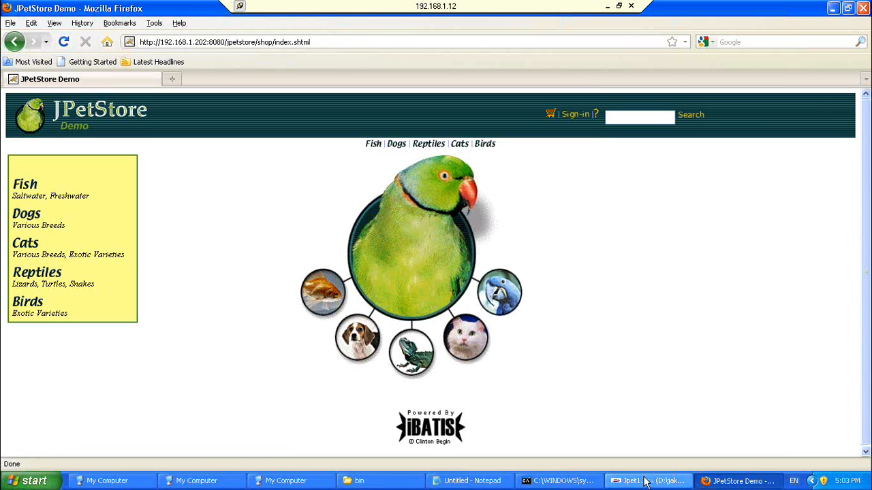
click(643, 480)
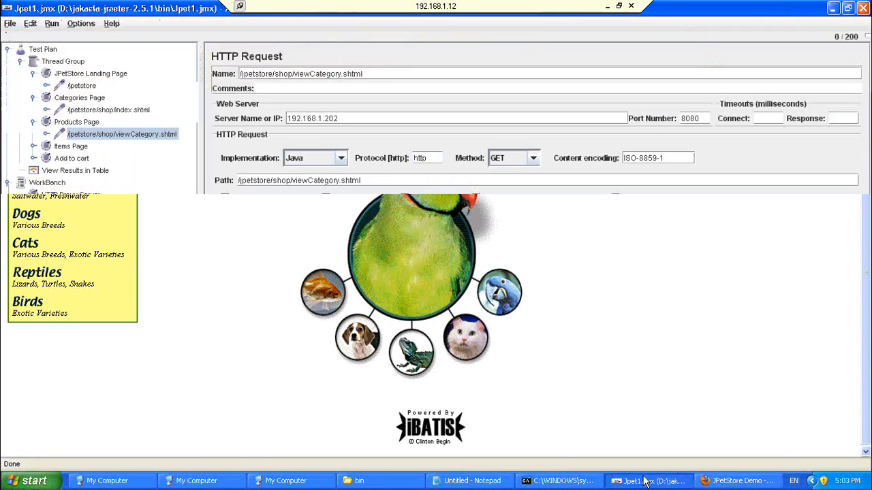
click(90, 72)
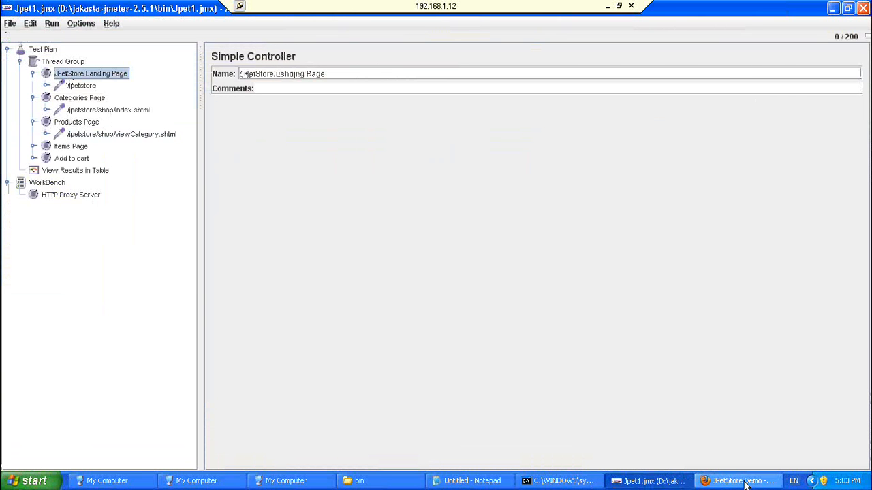
click(739, 481)
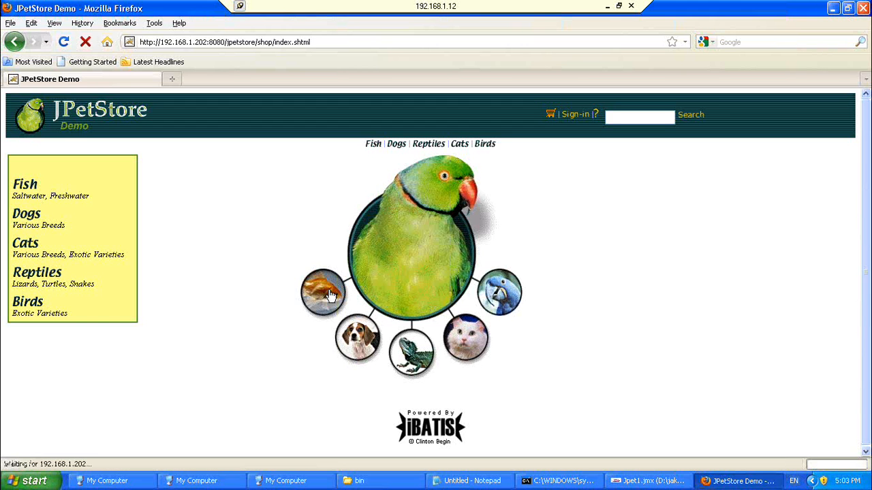
Browse the Reptiles category (Iguana, Rattlesnake), then return to the JPetStore main menu
click(322, 293)
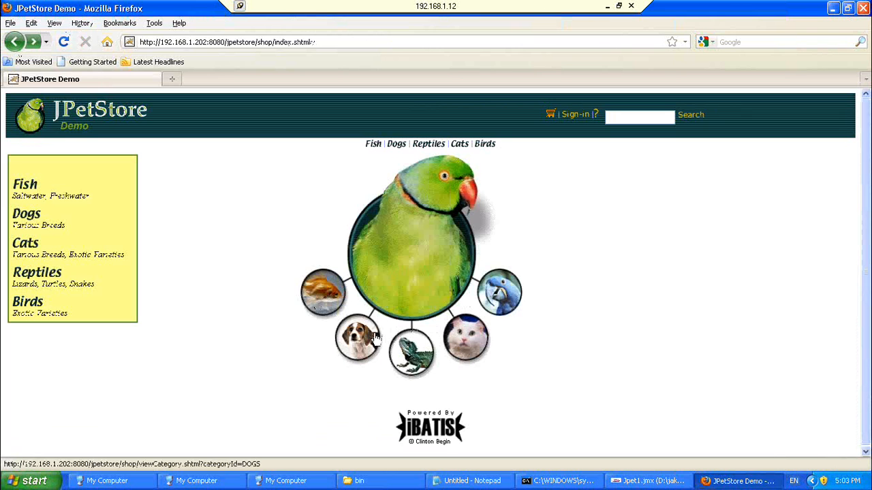
click(357, 338)
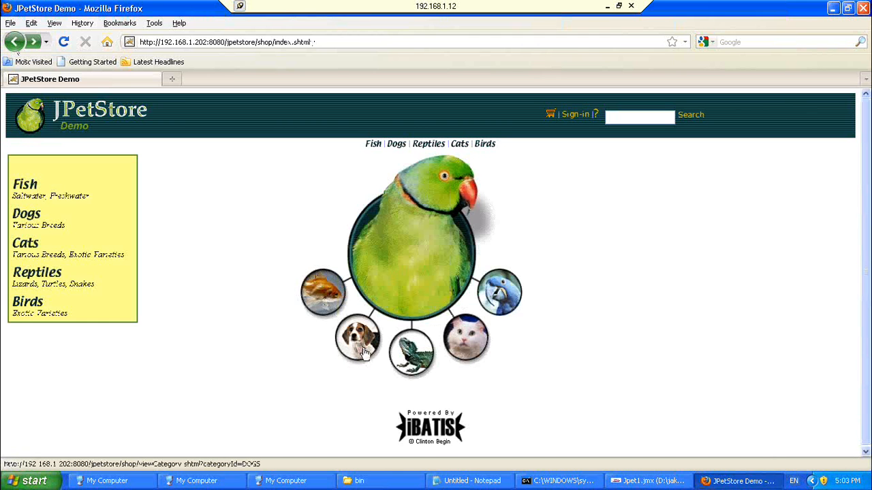
mouse_move(411, 352)
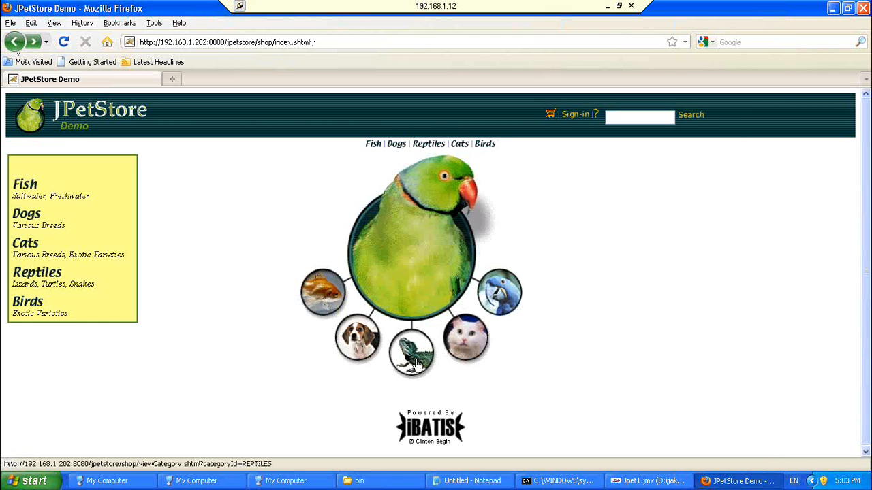
click(411, 351)
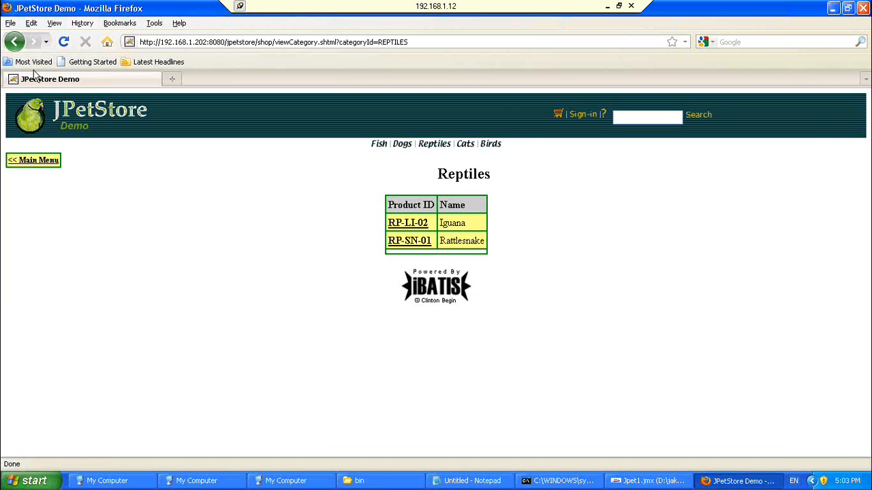
click(33, 160)
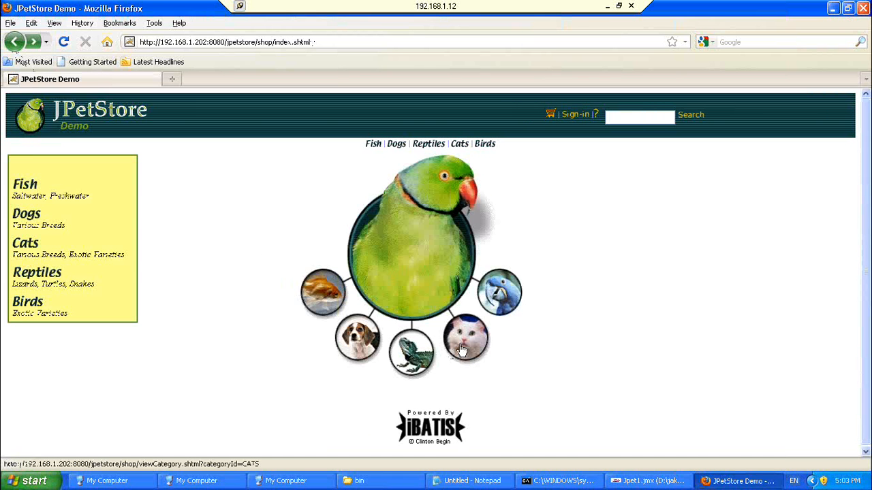
mouse_move(463, 350)
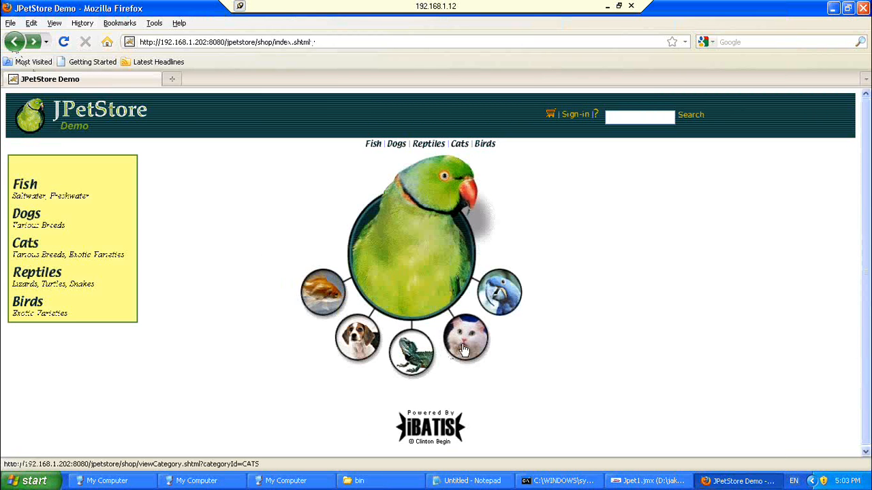
mouse_move(497, 293)
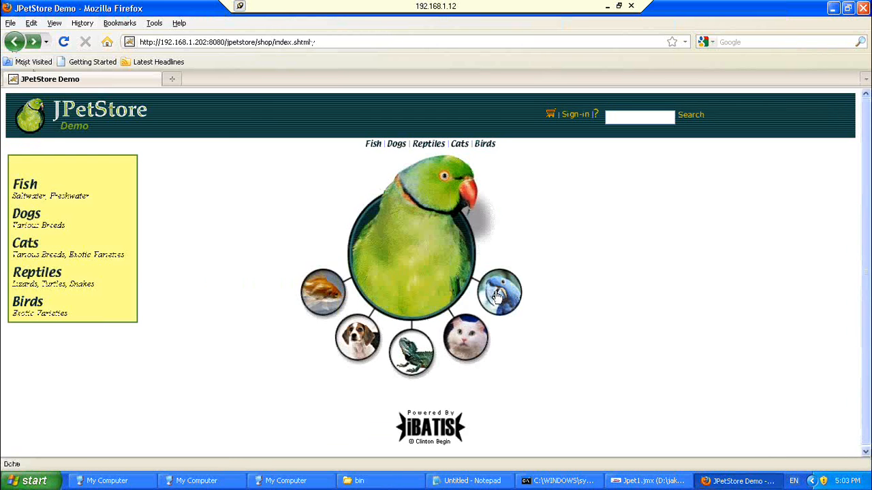
click(499, 293)
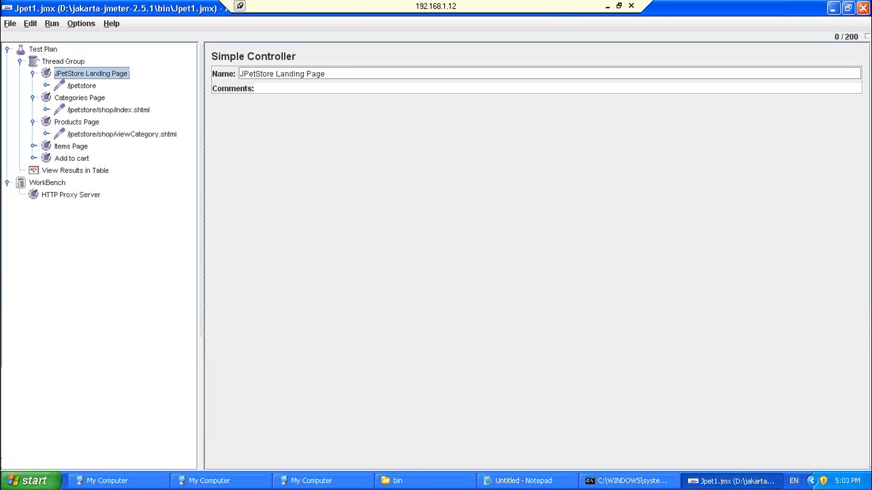
Leave the JMeter Jpet1 test plan for a new blank Excel workbook, Book1
click(29, 480)
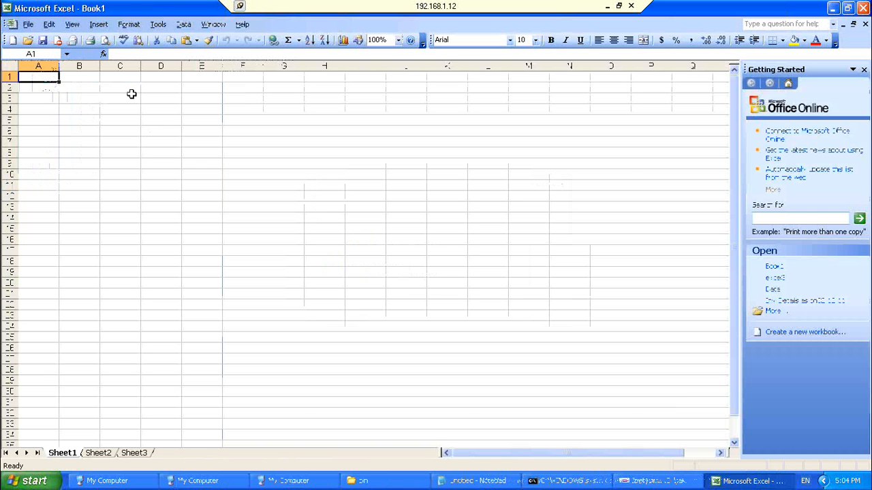
Enter CATS, DOGS, BIRDS, REPTILES, FISH in A1:A5, correcting GOGS to DOGS
text(C)
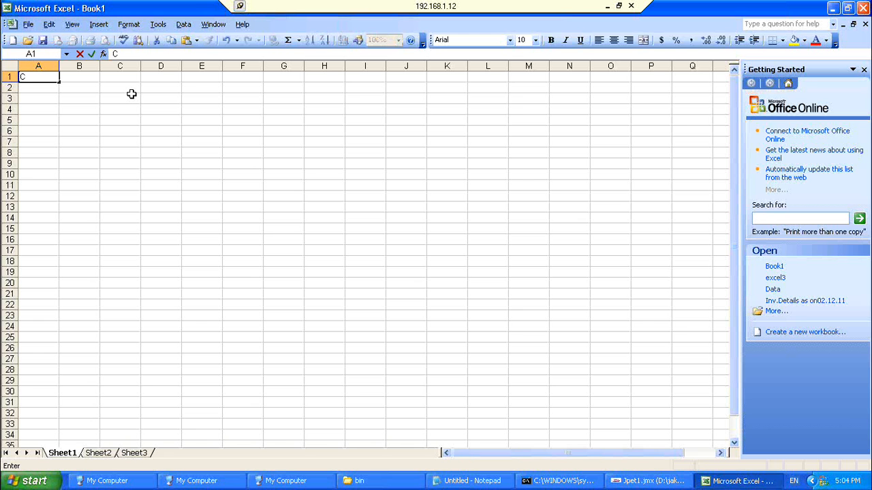
text(ATS)
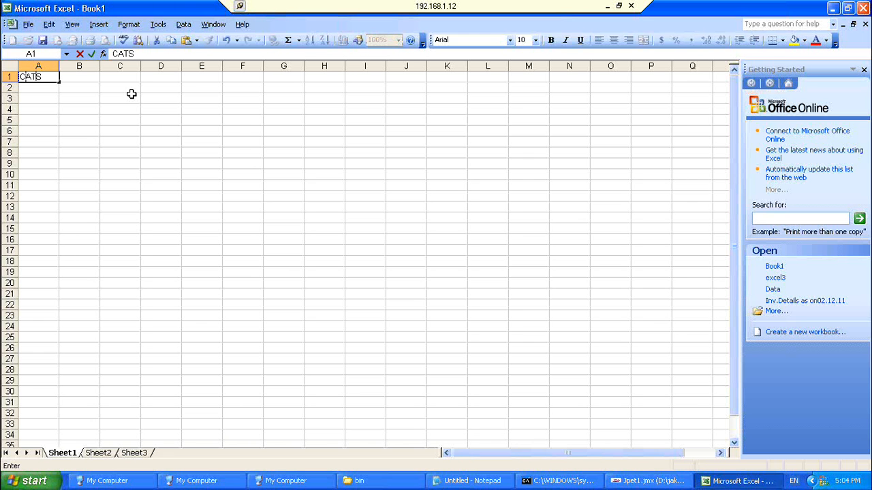
text(GOGS)
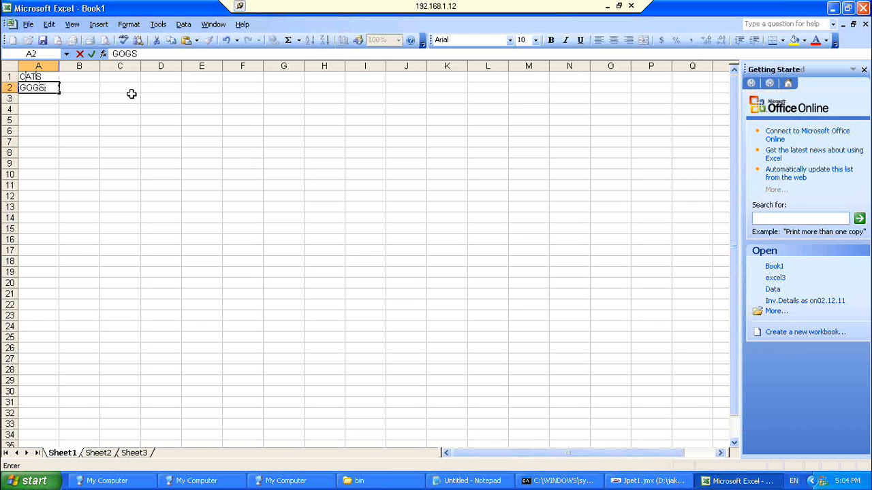
text(BIRDS)
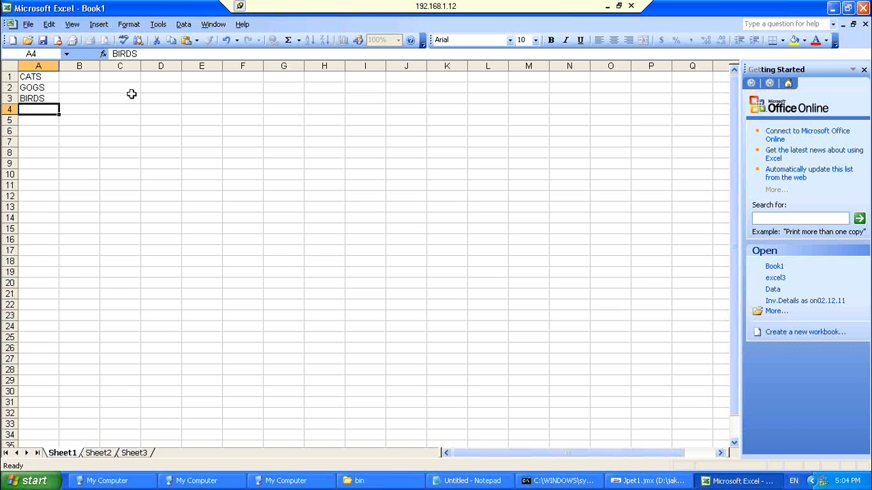
text(REPTILES)
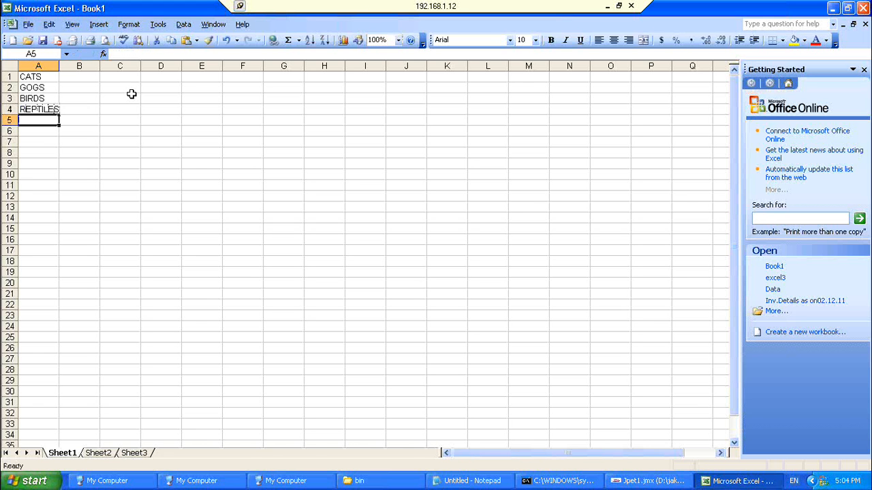
text(FISH)
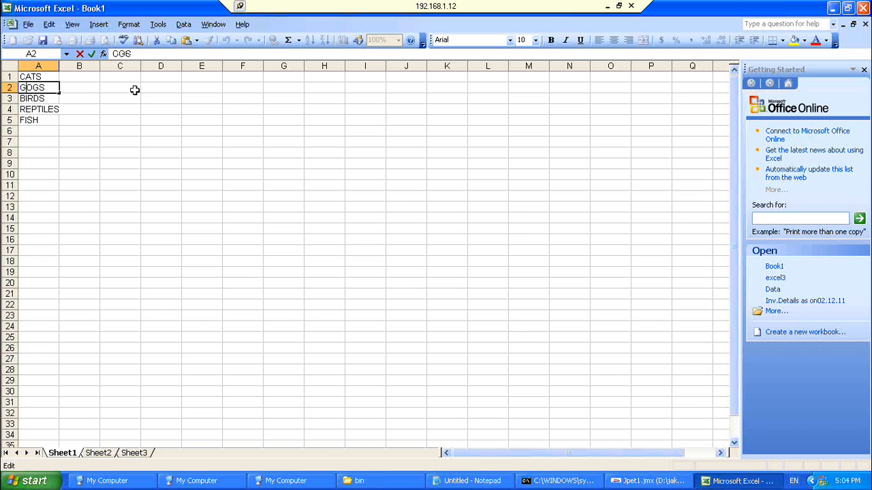
text(DOGS)
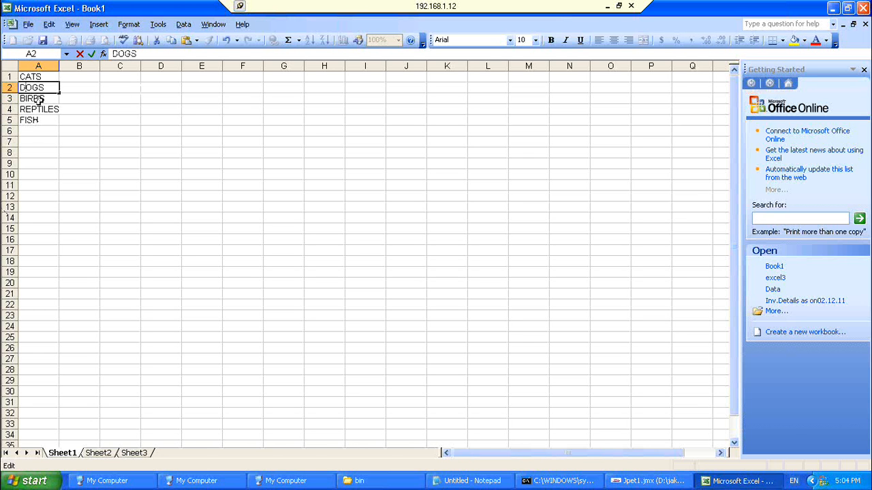
click(38, 76)
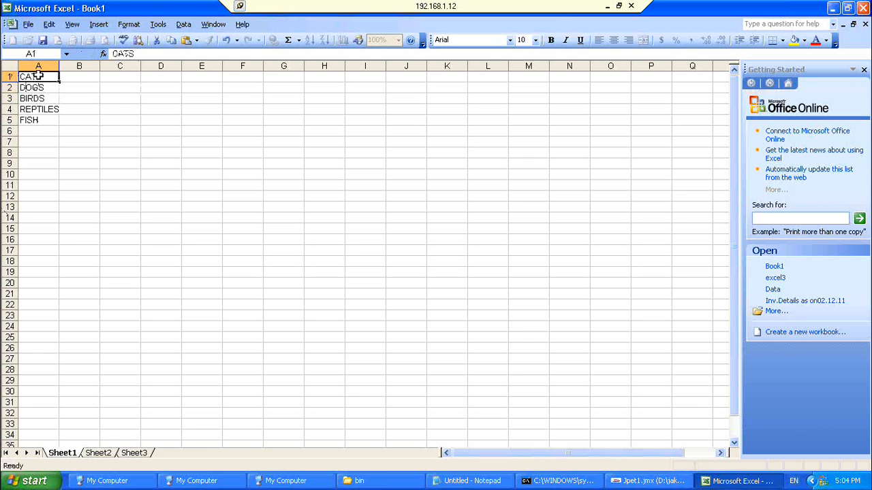
Copy the five category names in A1:A5 and paste copies down column A to row 61
drag(38, 77, 38, 120)
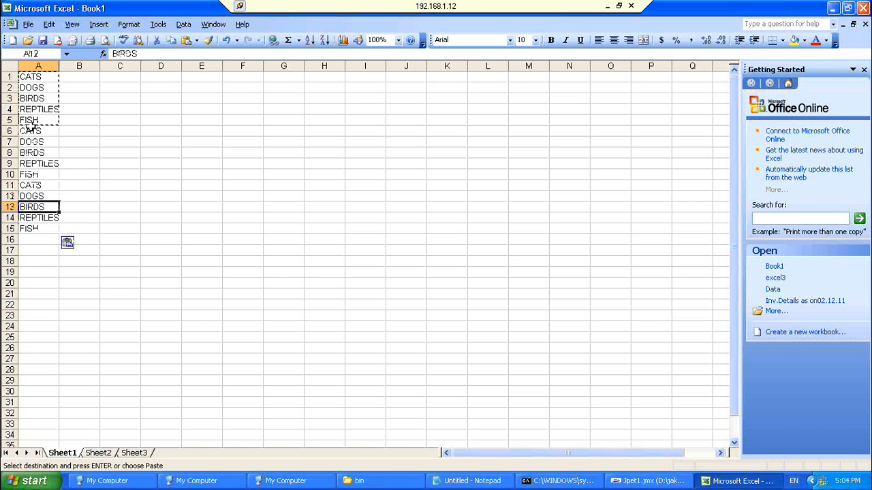
click(31, 87)
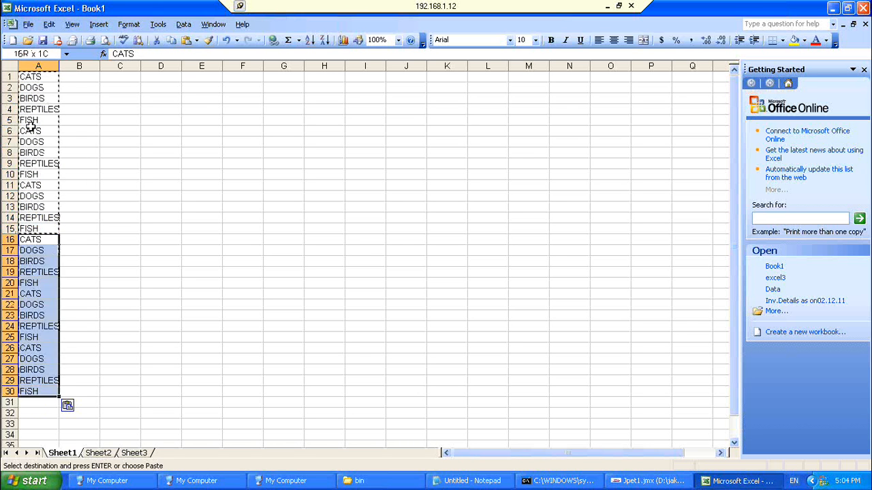
click(37, 77)
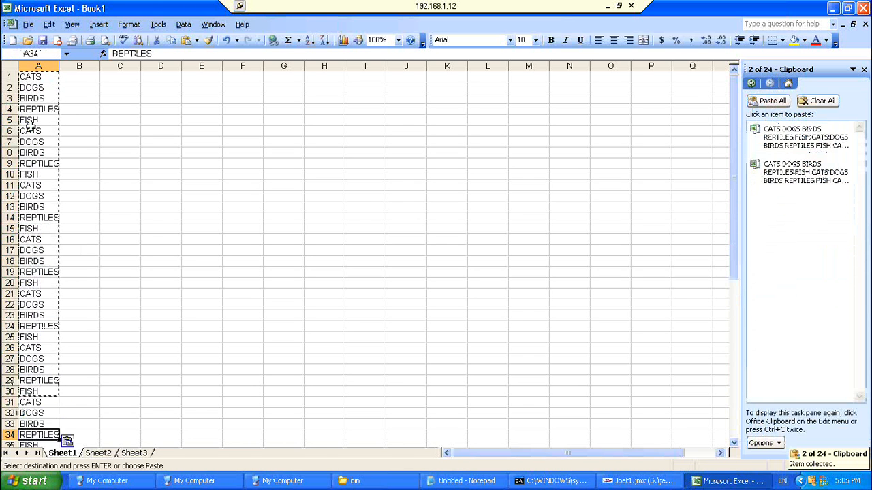
scroll(down, 3)
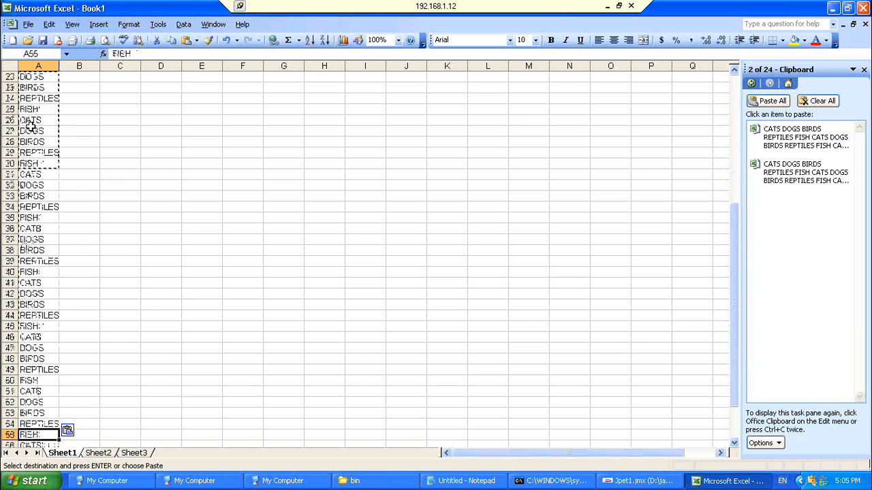
scroll(down, 3)
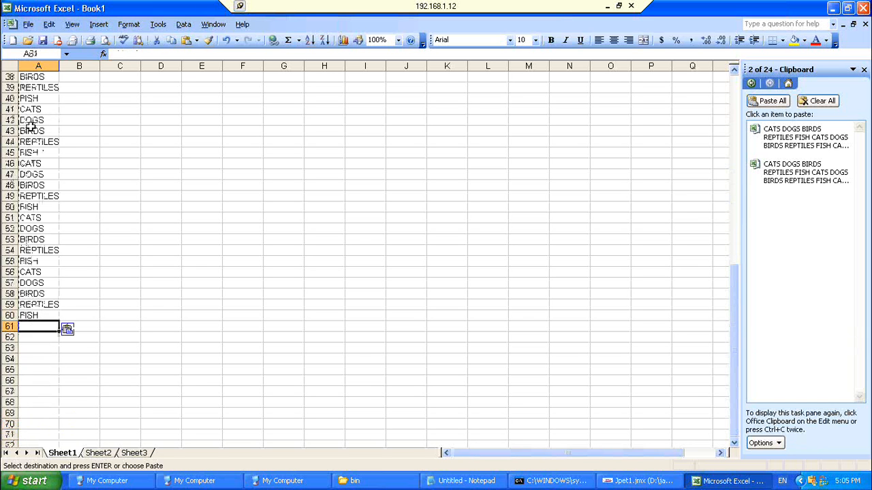
click(772, 100)
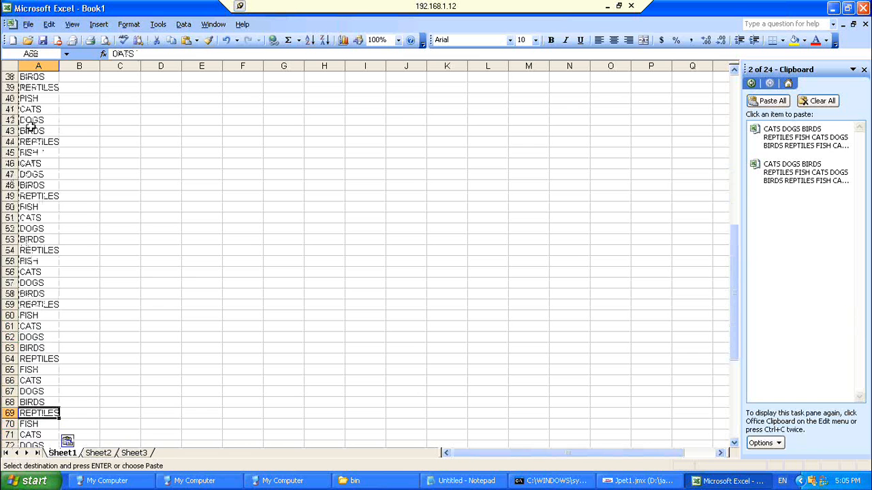
Continue the repeating CATS-to-FISH list and scroll down past row 190
scroll(down, 3)
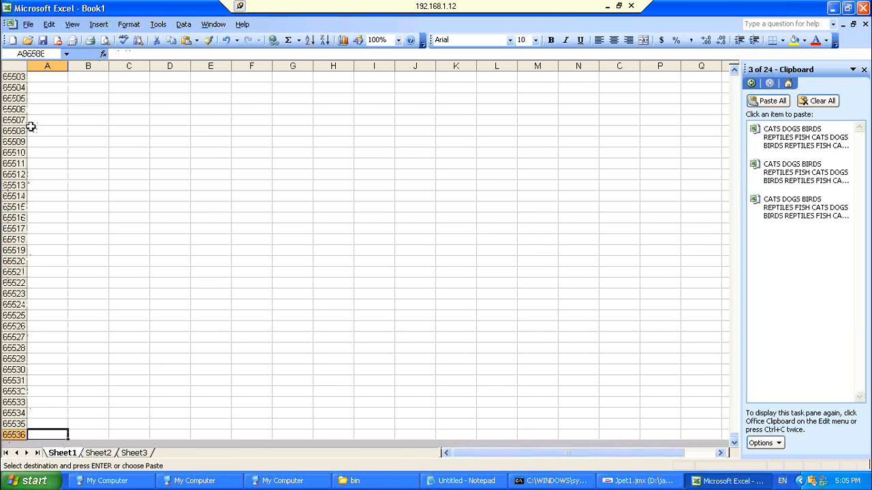
click(47, 66)
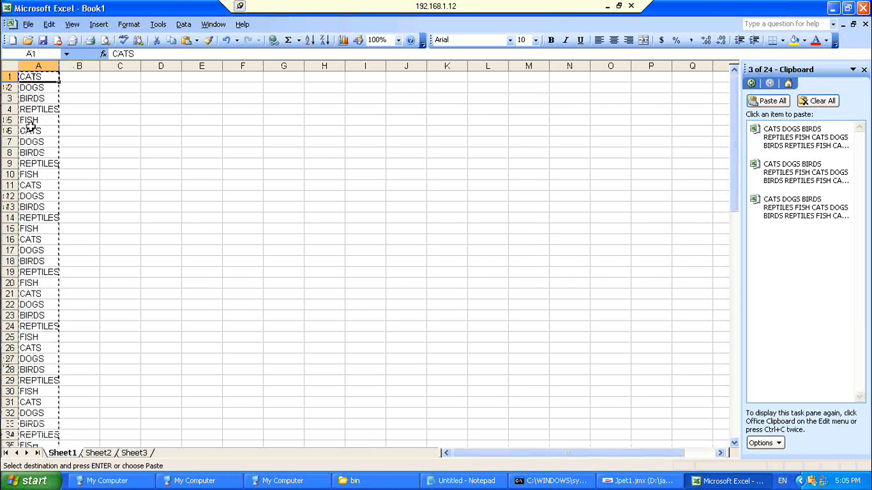
scroll(down, 3)
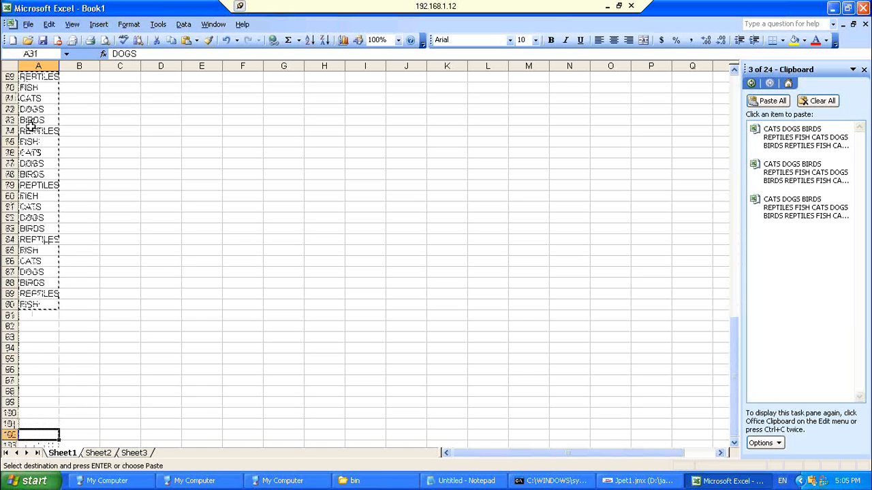
scroll(down, 3)
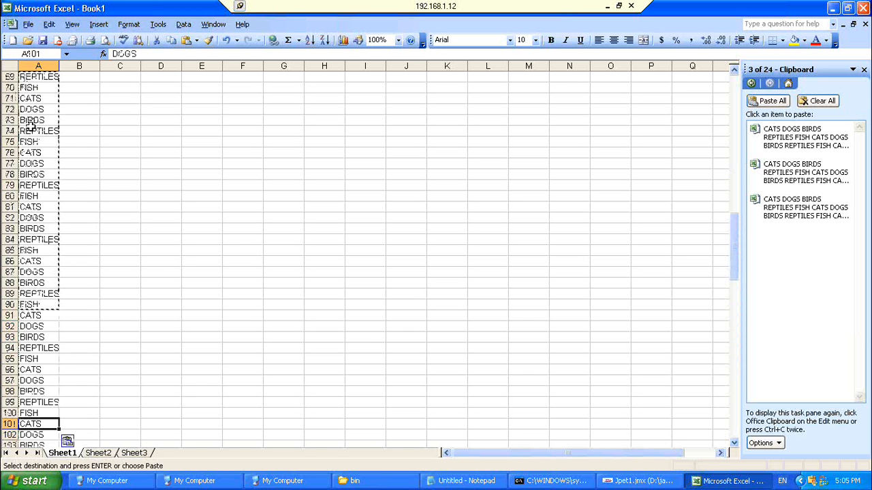
scroll(down, 3)
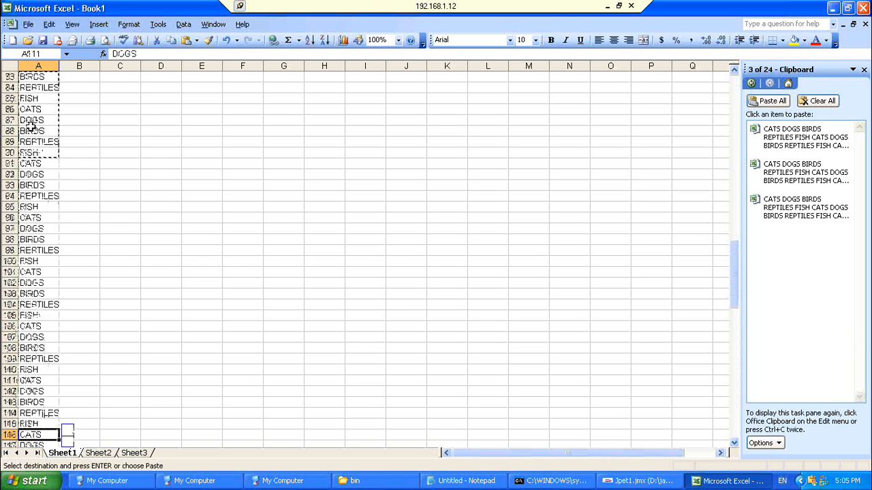
scroll(down, 3)
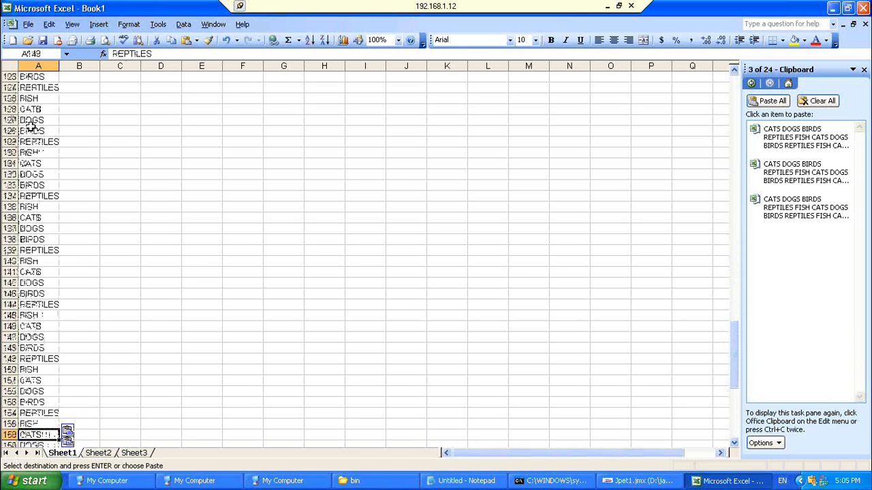
scroll(down, 3)
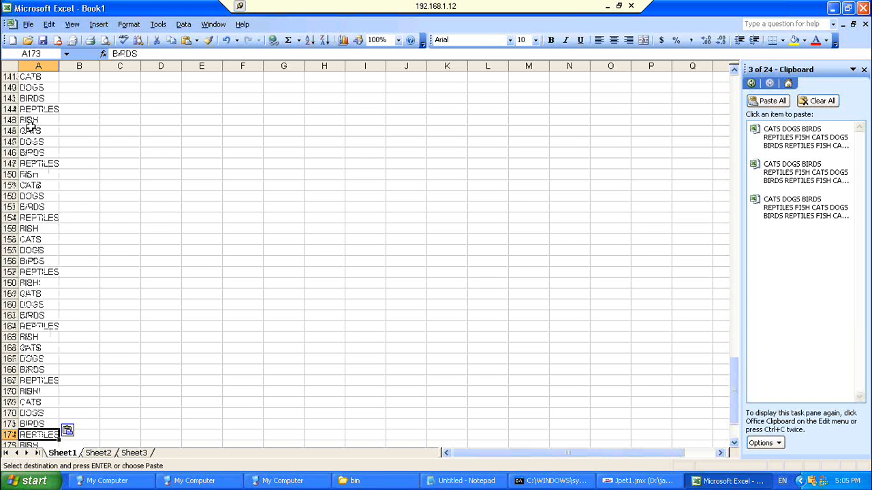
scroll(down, 3)
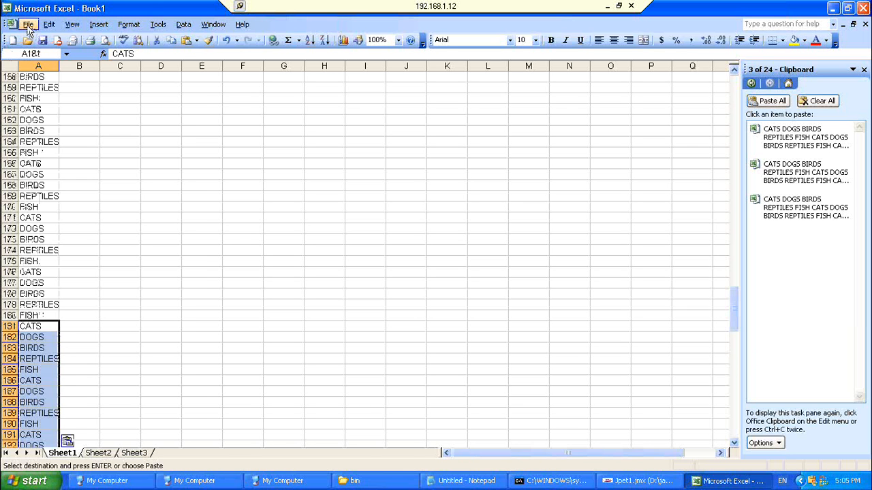
Open Excel's Save As dialog for the Book1 workbook
click(28, 24)
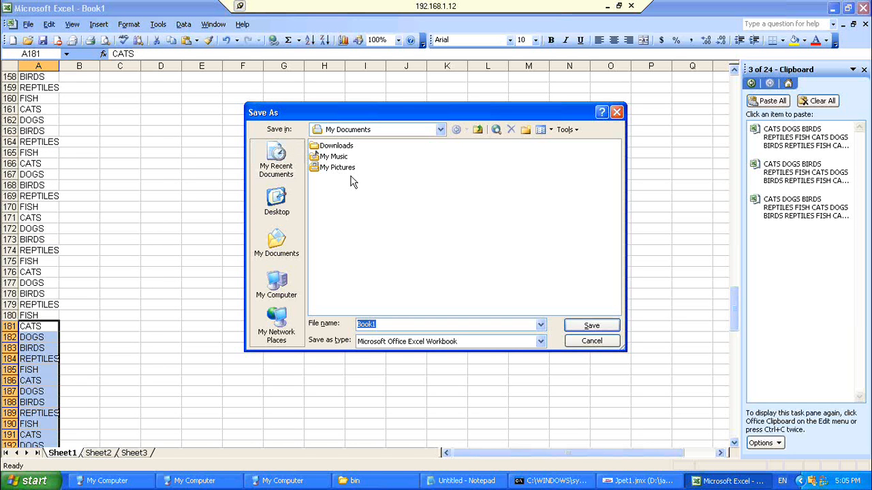
mouse_move(375, 480)
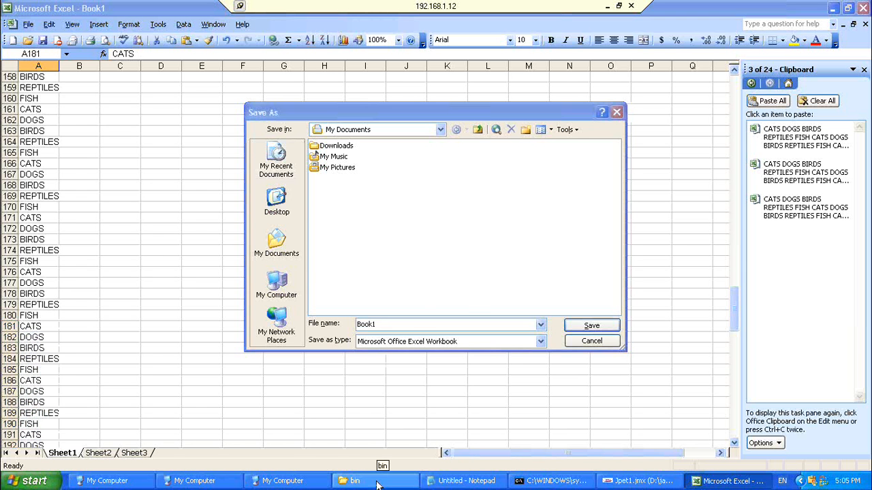
Look through the jakarta-jmeter-2.5.1 bin folder in Windows Explorer
click(355, 481)
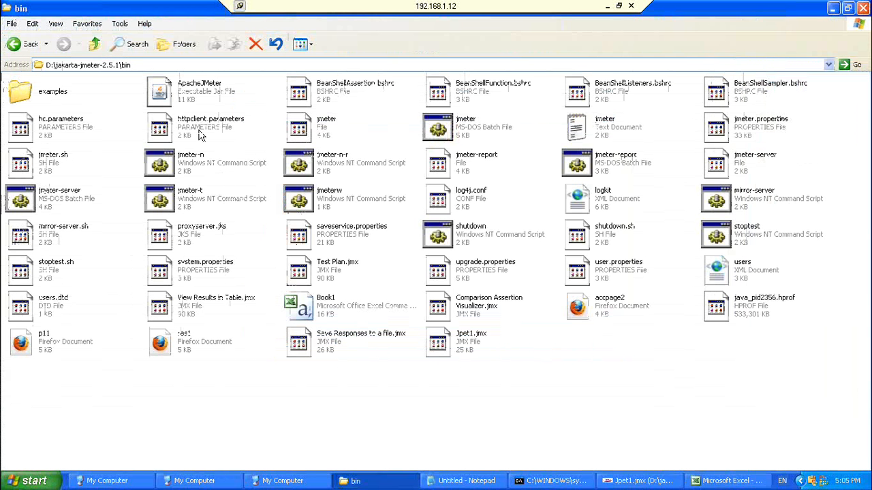
mouse_move(277, 216)
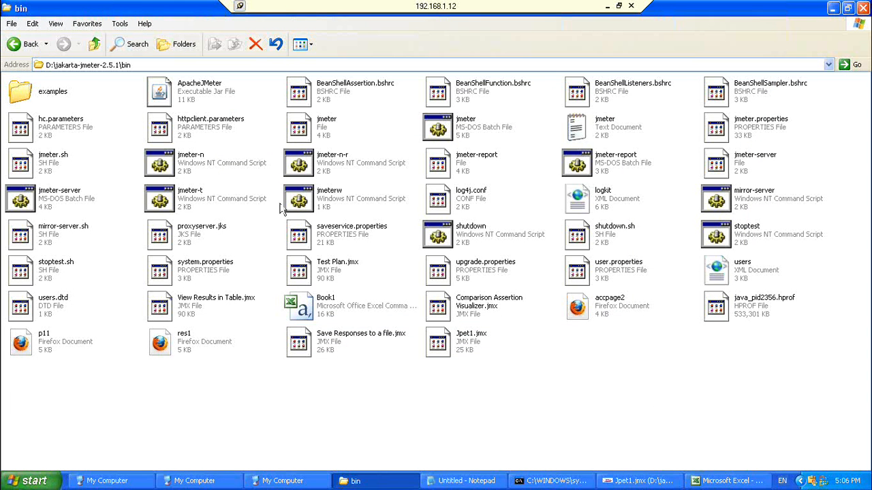
mouse_move(864, 36)
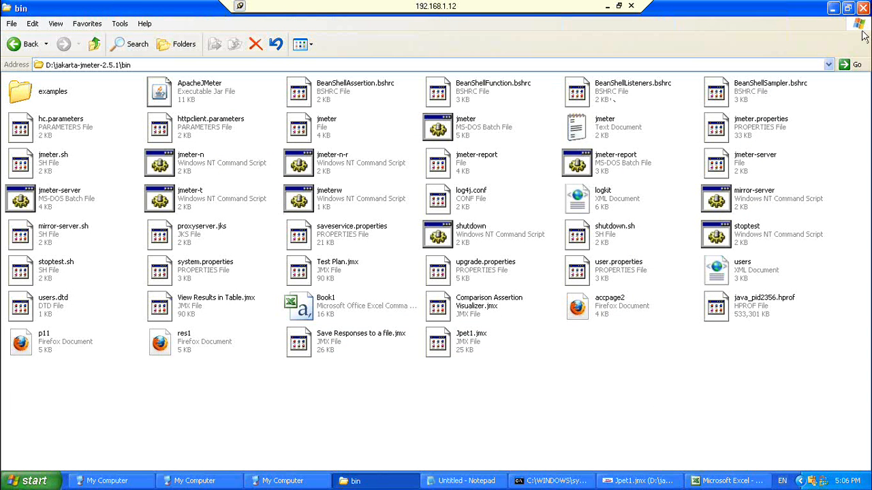
mouse_move(681, 265)
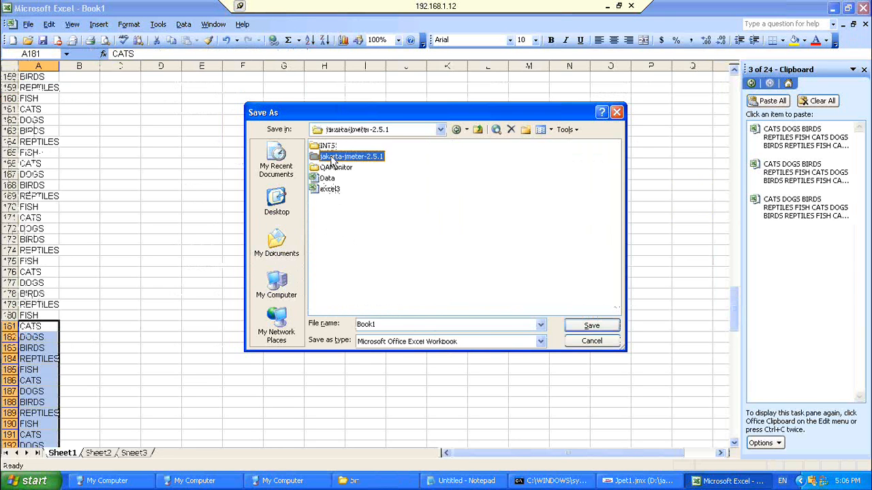
Save the sheet as CSV (Comma delimited) Data.csv in jakarta-jmeter-2.5.1\bin, closing without resaving
double_click(351, 156)
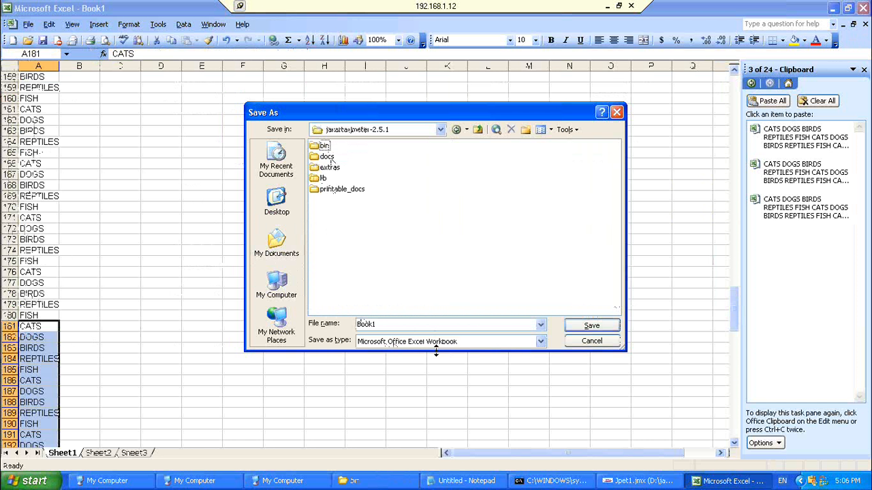
double_click(324, 145)
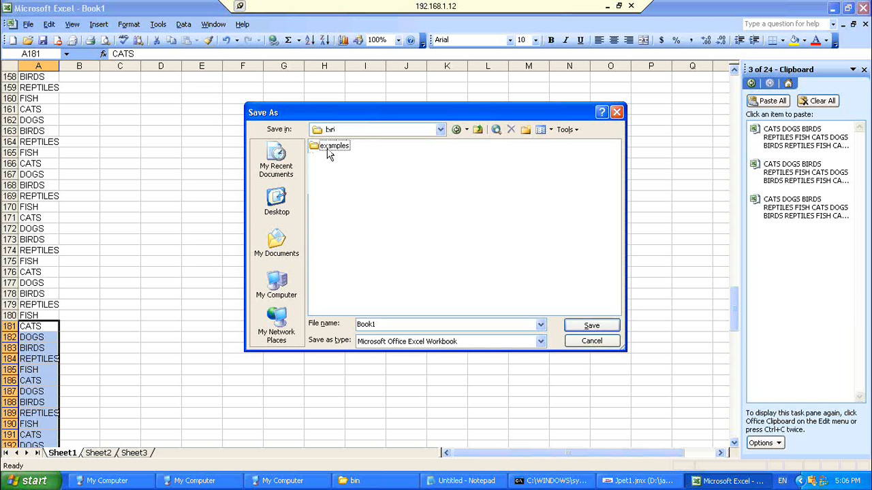
click(540, 341)
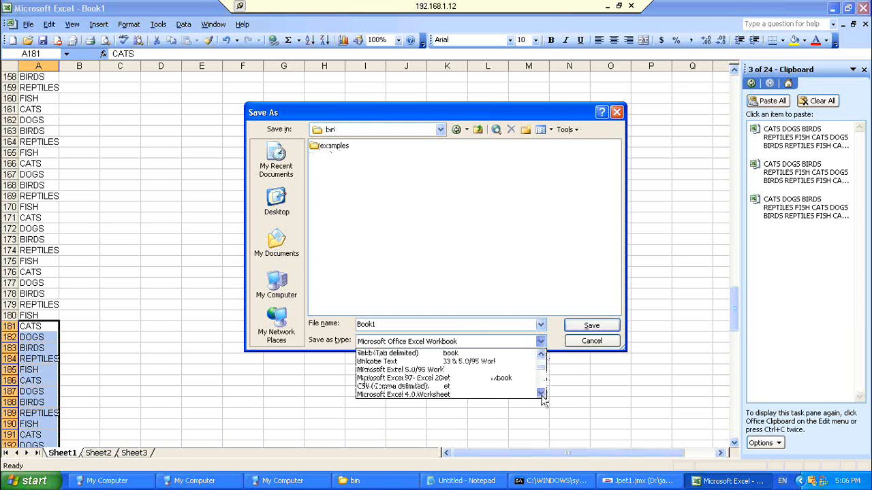
click(541, 393)
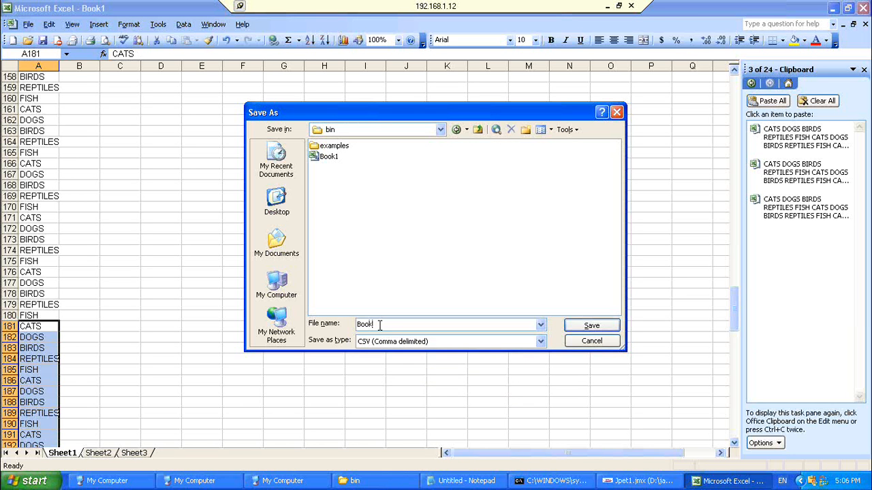
text(Data1)
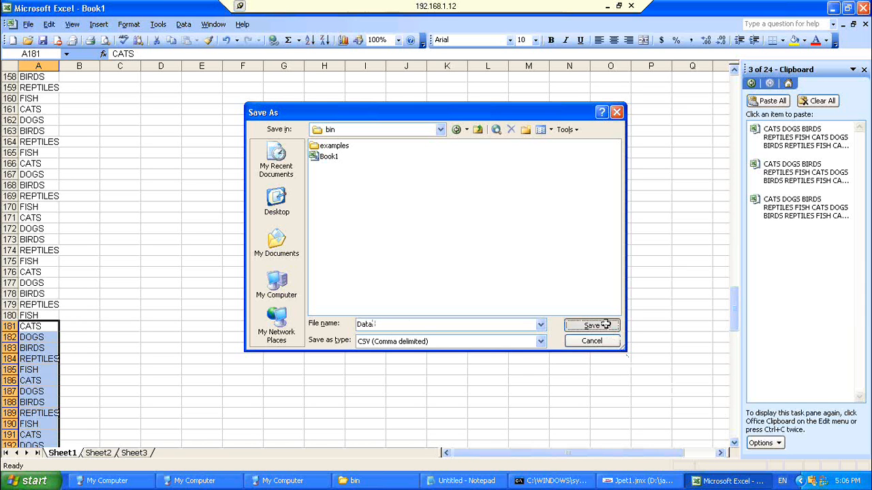
click(590, 325)
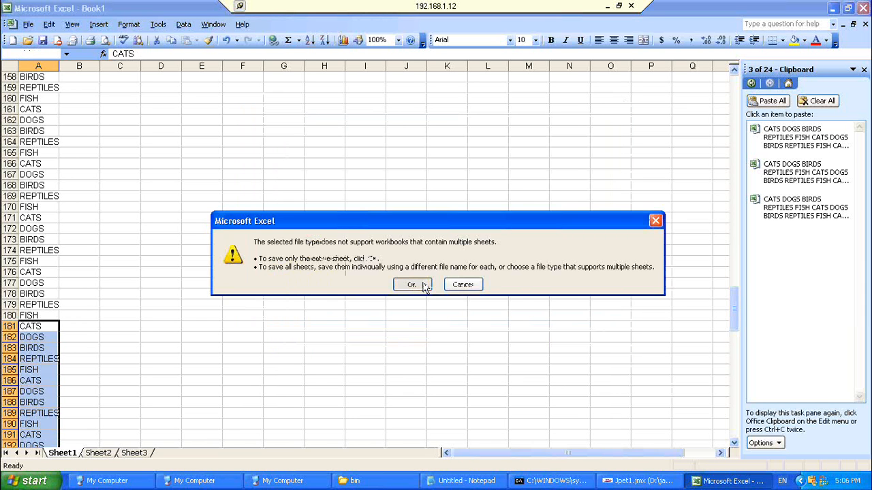
click(412, 285)
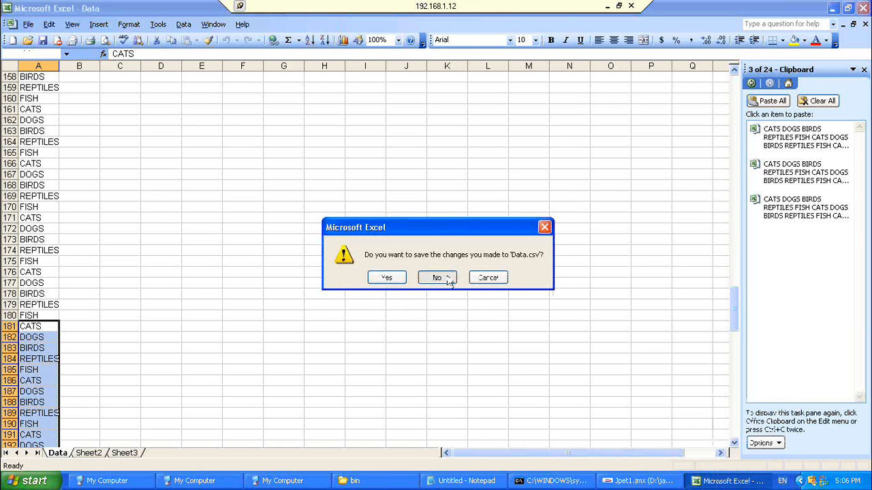
click(436, 277)
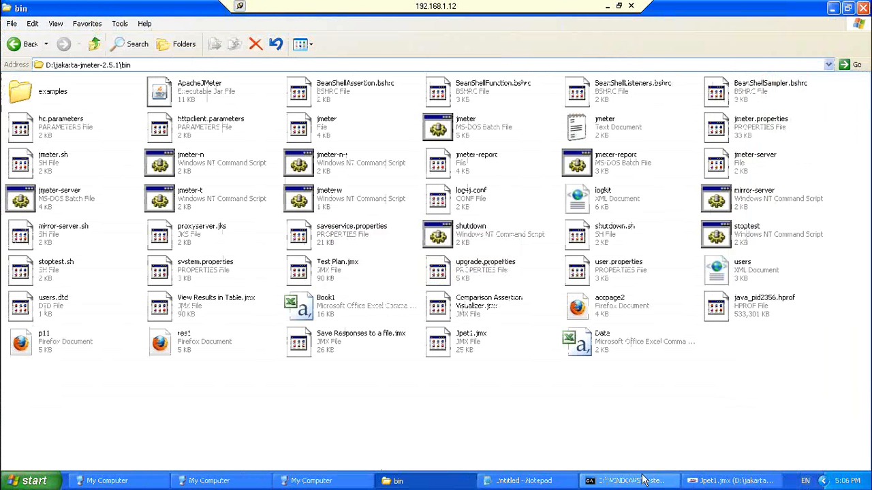
Switch to JMeter and open the Thread Group's context menu for adding elements
click(734, 481)
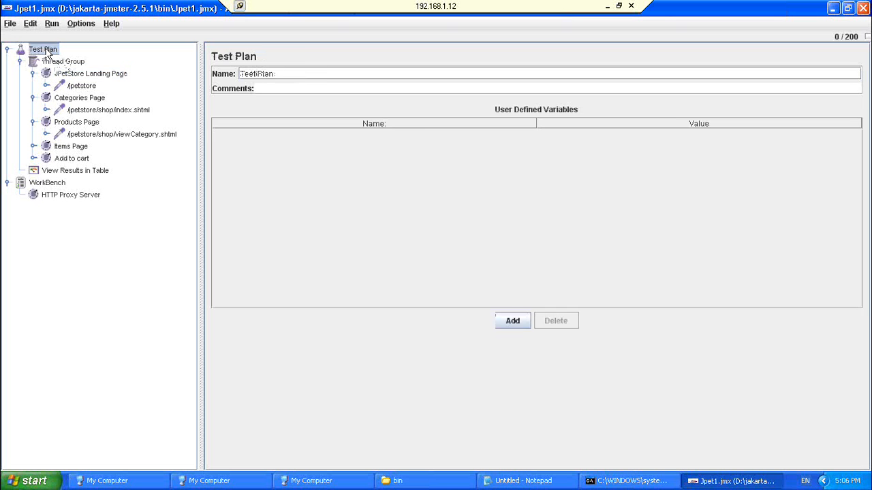
click(63, 61)
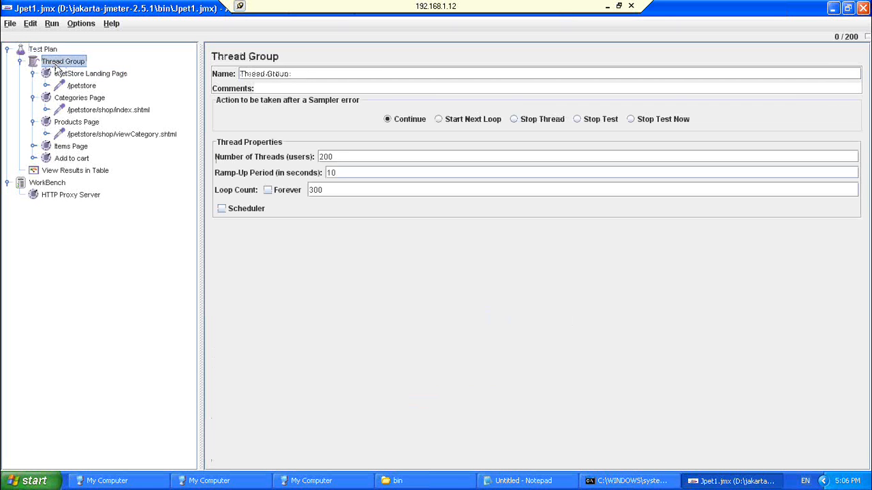
right_click(62, 60)
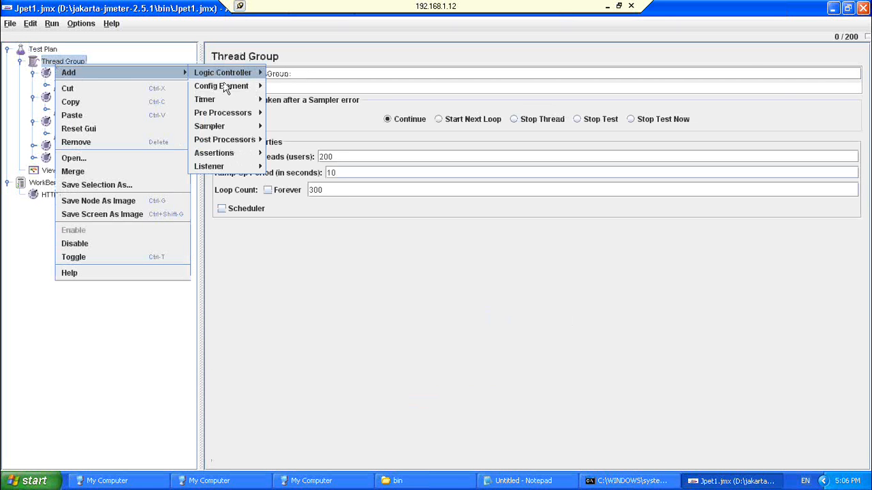
mouse_move(221, 85)
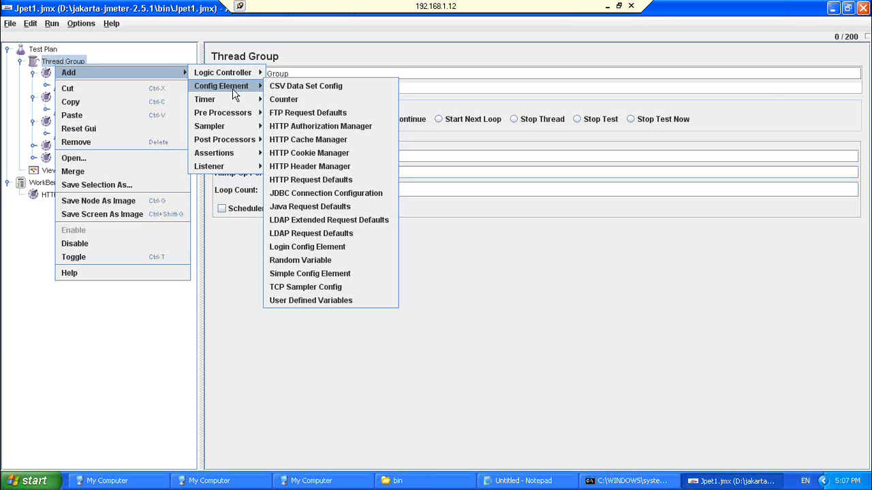
mouse_move(305, 86)
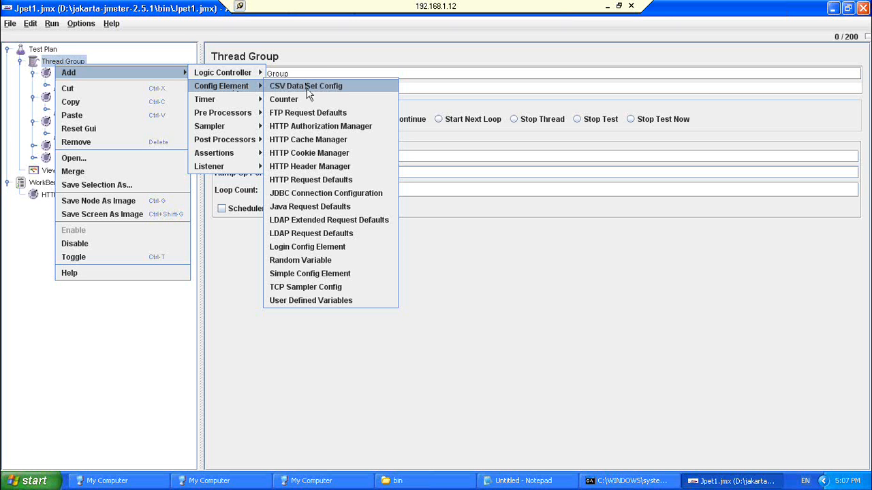
Add a CSV Data Set Config reading Data.csv, clearing the typed file encoding
click(306, 86)
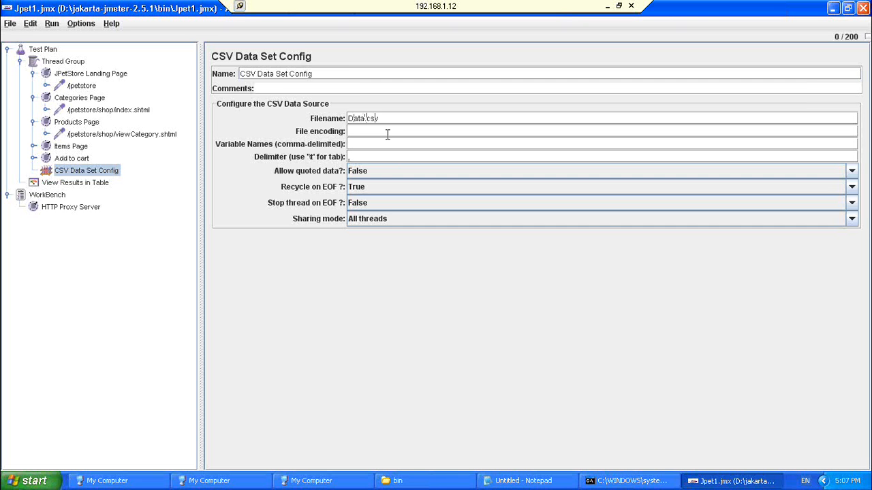
text(T)
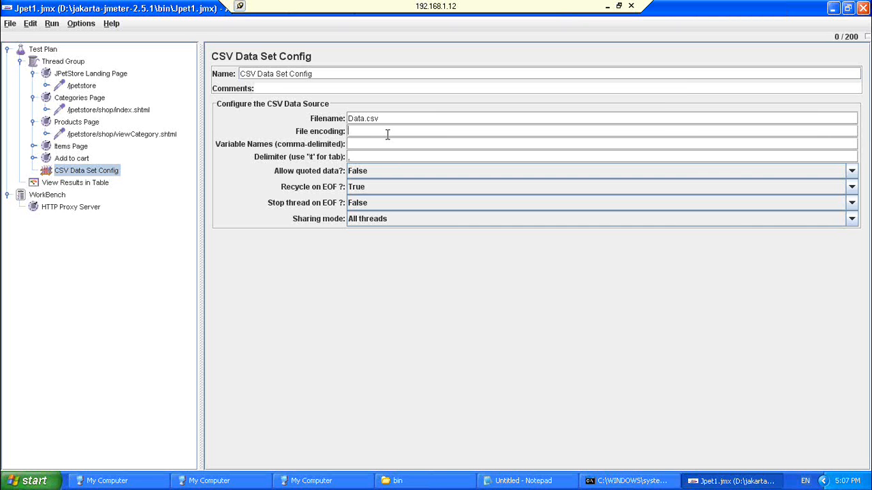
text(Fi)
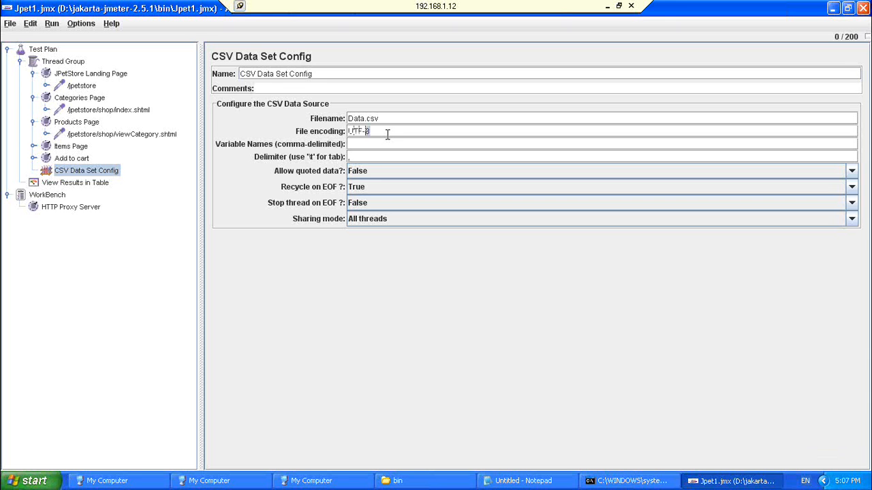
key(ctrl+a)
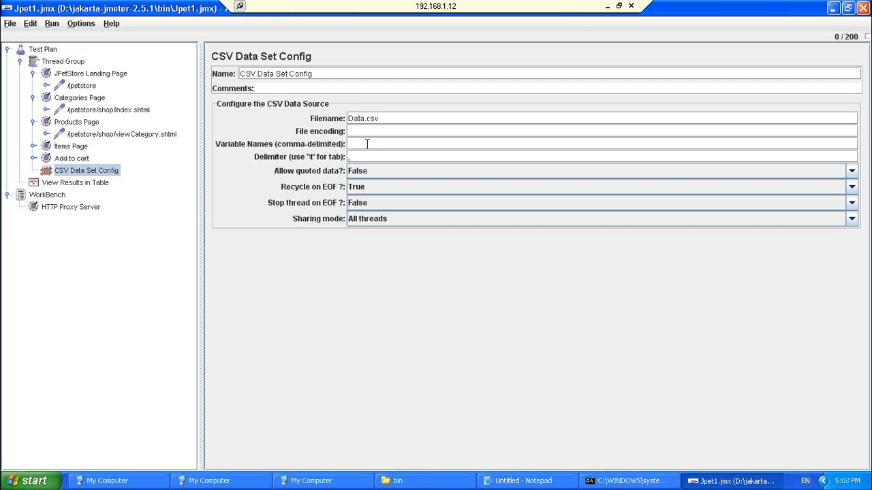
Enter Cat in the CSV Data Set Config's Variable Names field
text(Cat)
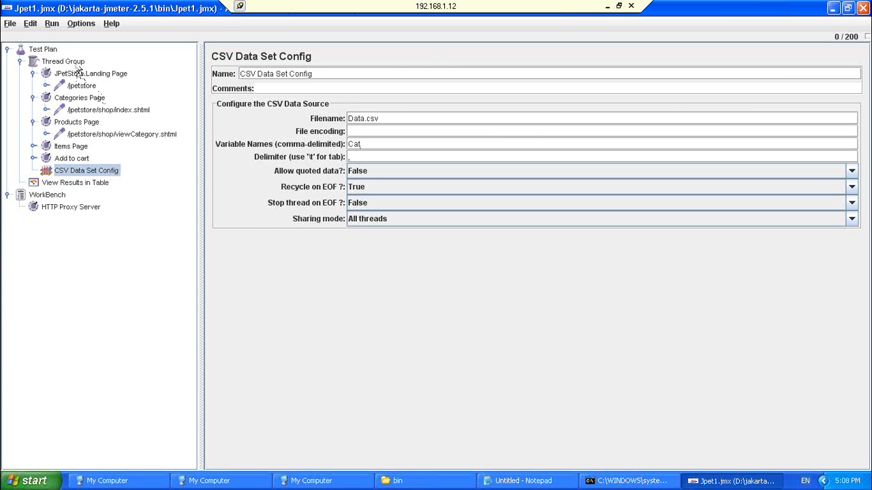
right_click(63, 62)
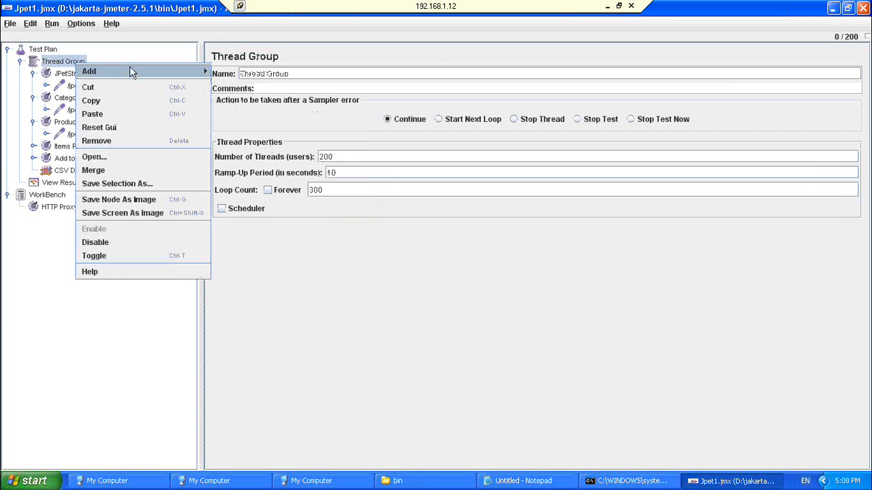
mouse_move(89, 71)
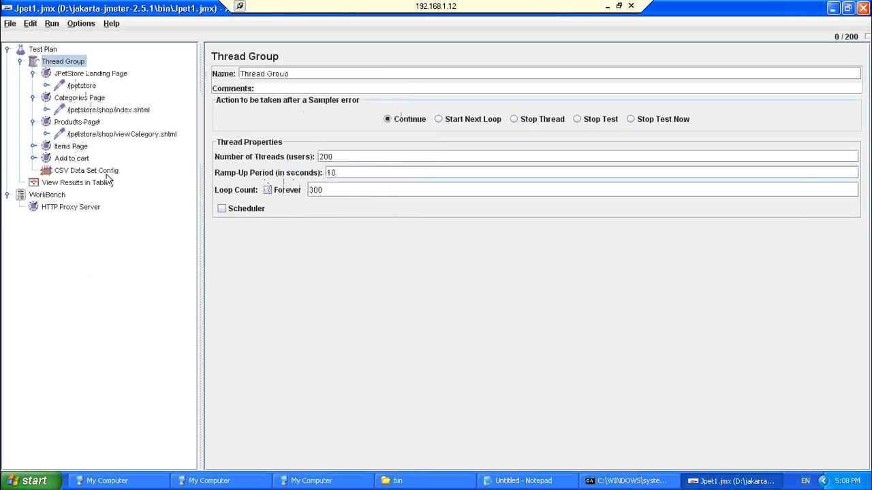
click(86, 170)
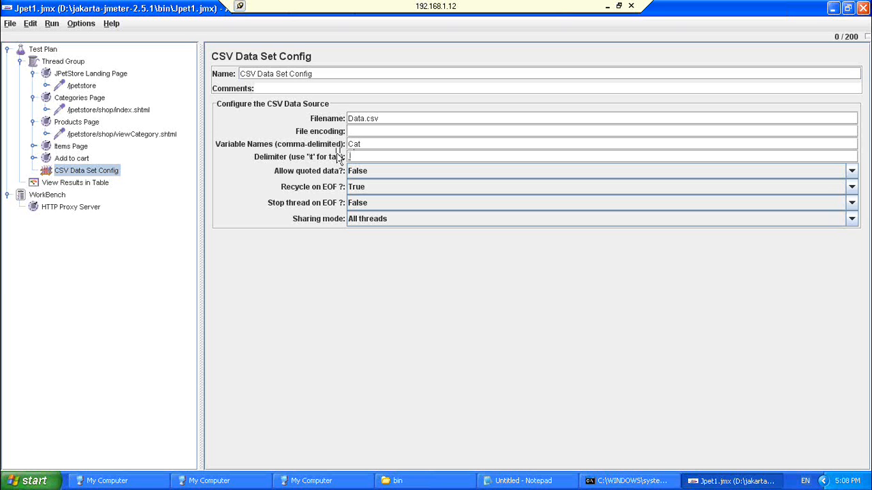
mouse_move(372, 267)
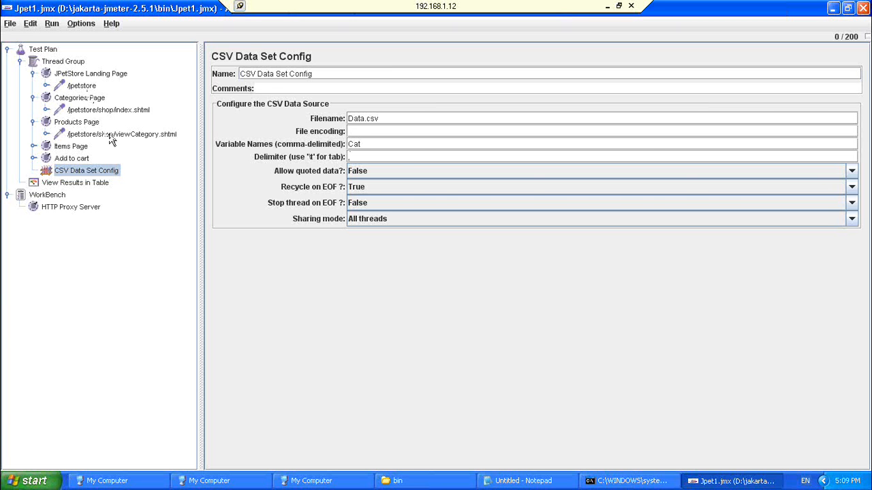
click(120, 135)
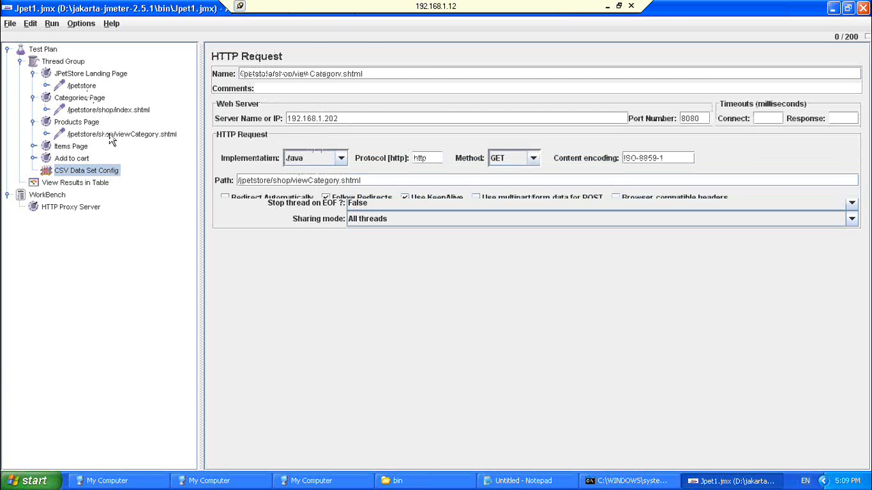
Replace the viewCategory request's categoryId value DOGS with ${Cat}
click(121, 134)
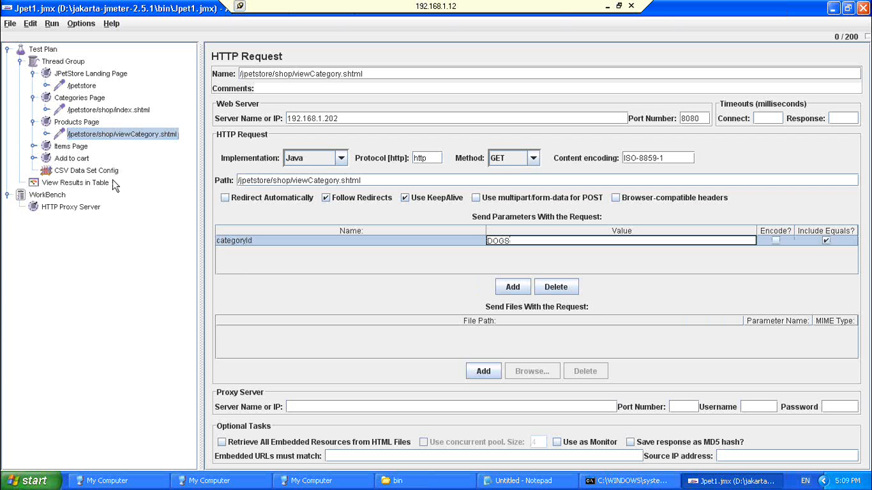
click(86, 171)
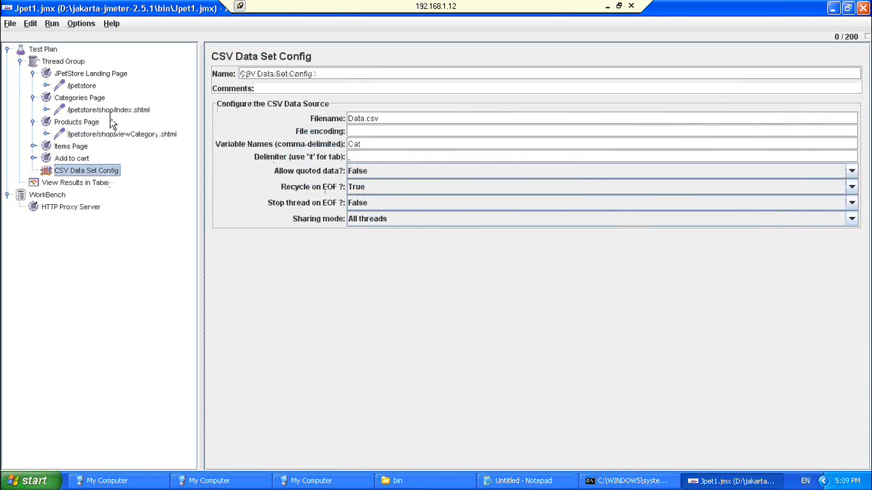
click(122, 134)
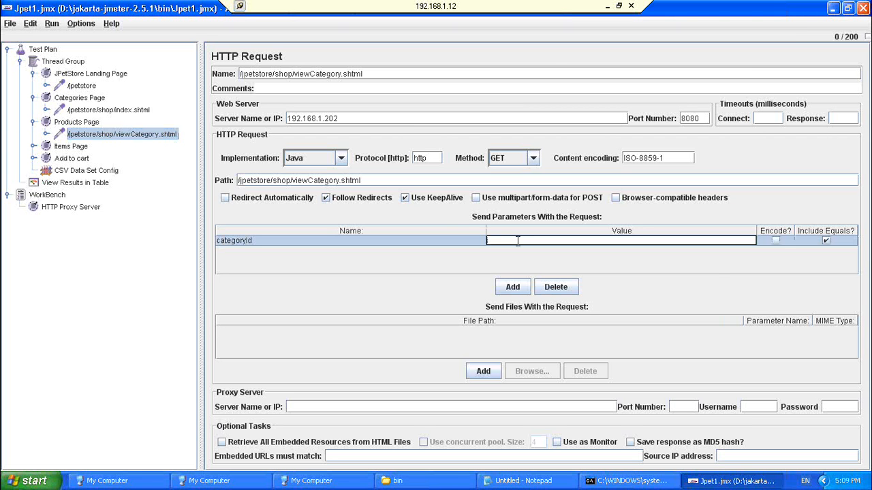
text(s)
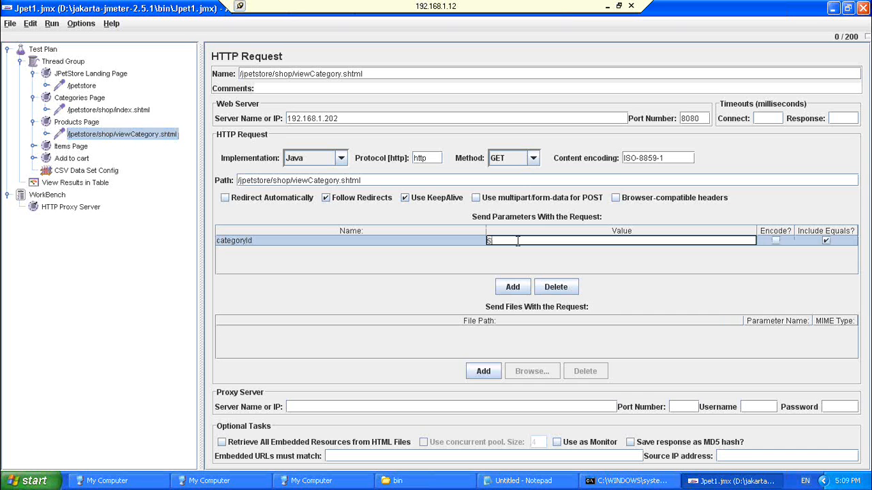
text(${)
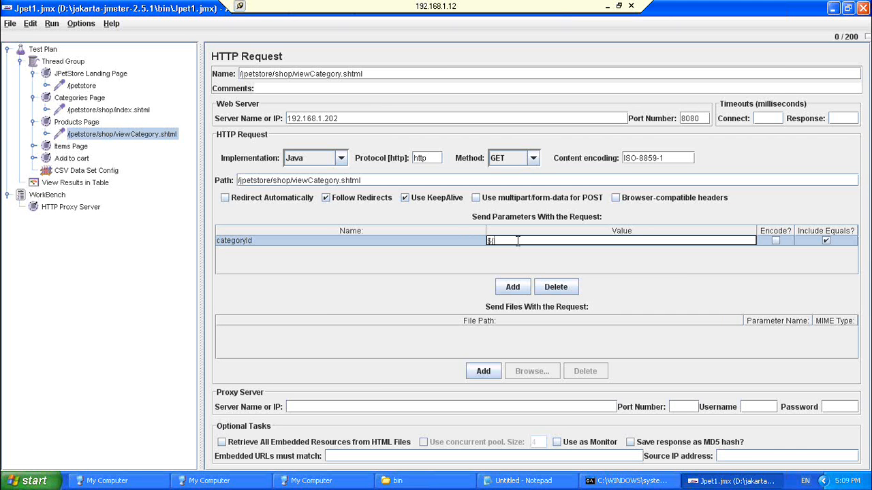
text(Cat)
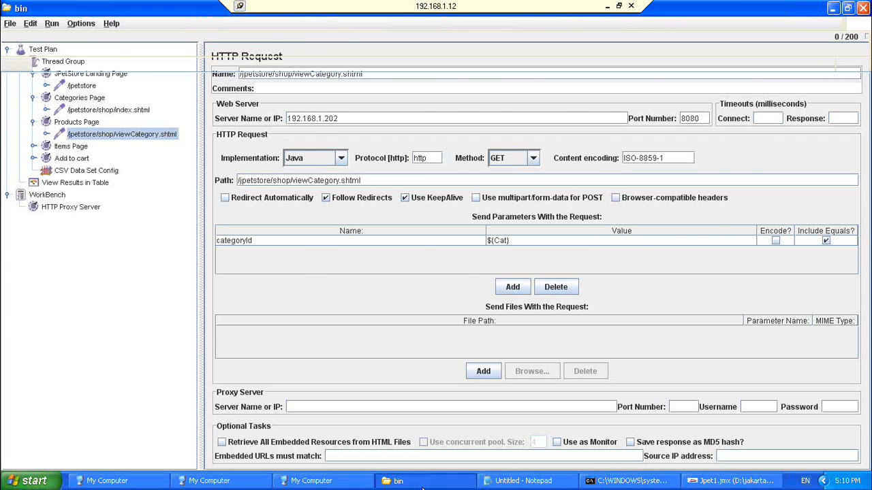
Check Data.csv in the bin folder window, then switch back to JMeter
click(398, 481)
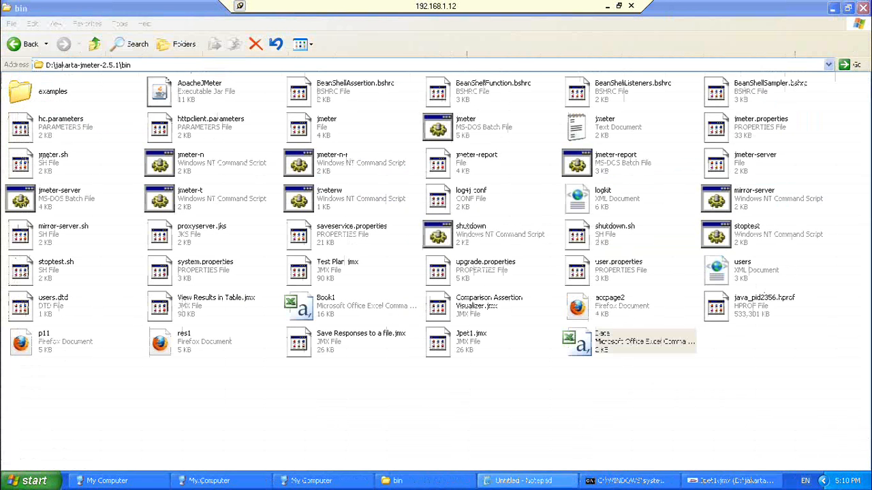
click(732, 480)
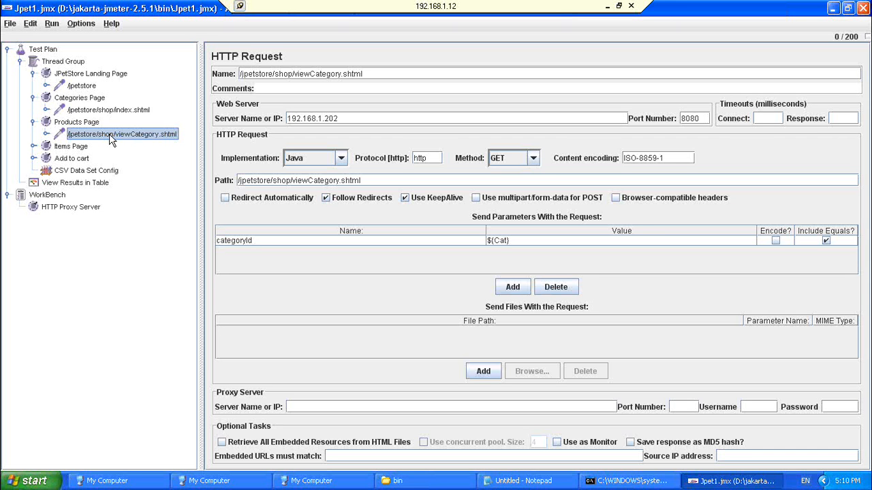
mouse_move(179, 379)
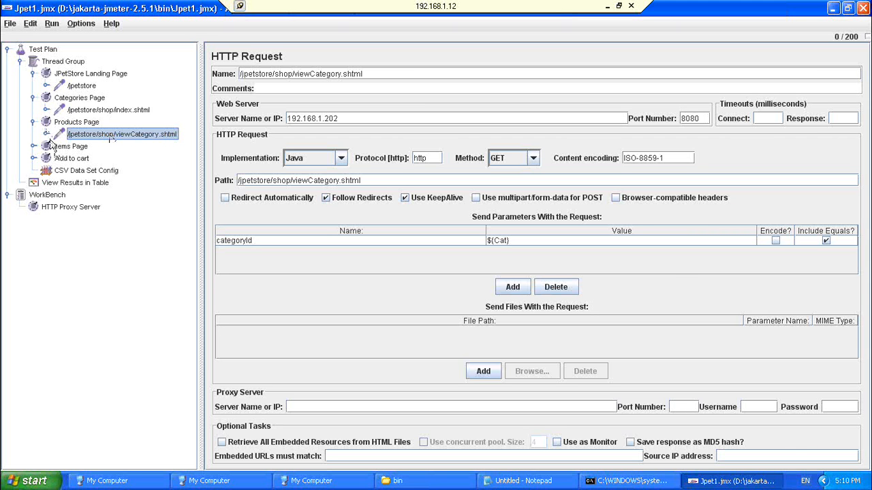
mouse_move(49, 143)
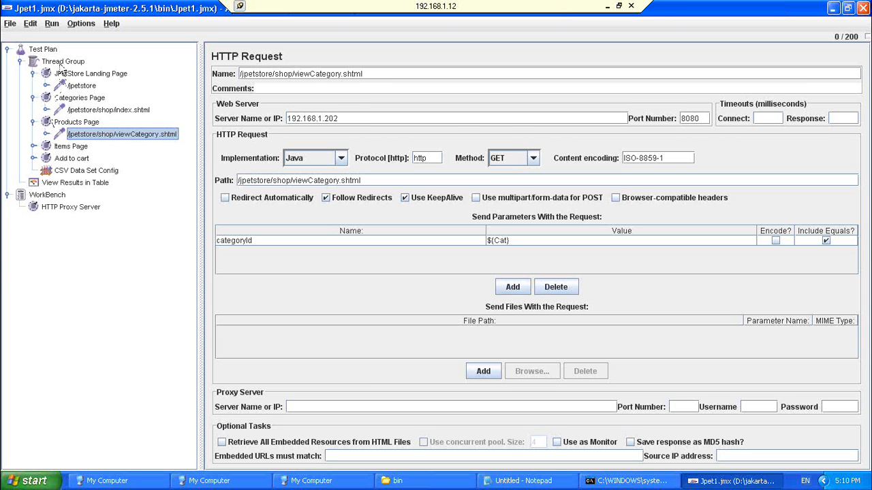
Set the Thread Group to 1 thread, 1-second ramp-up and loop count 1
click(62, 61)
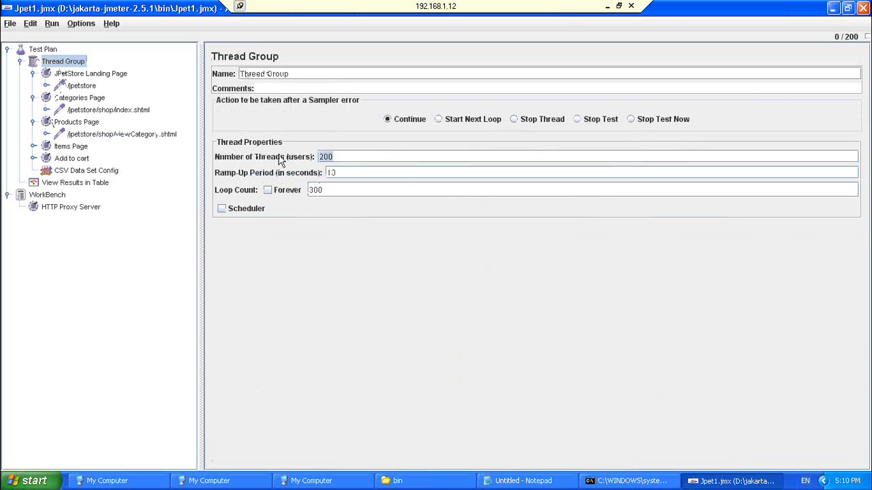
text(1)
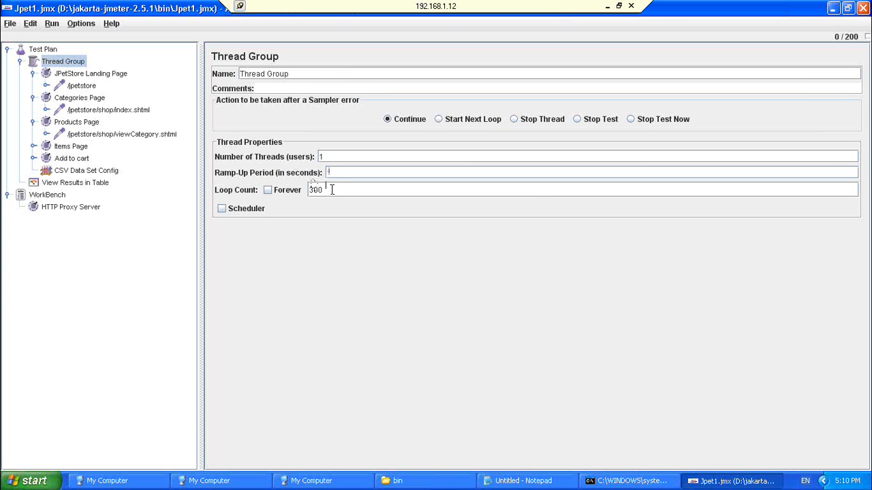
text(1)
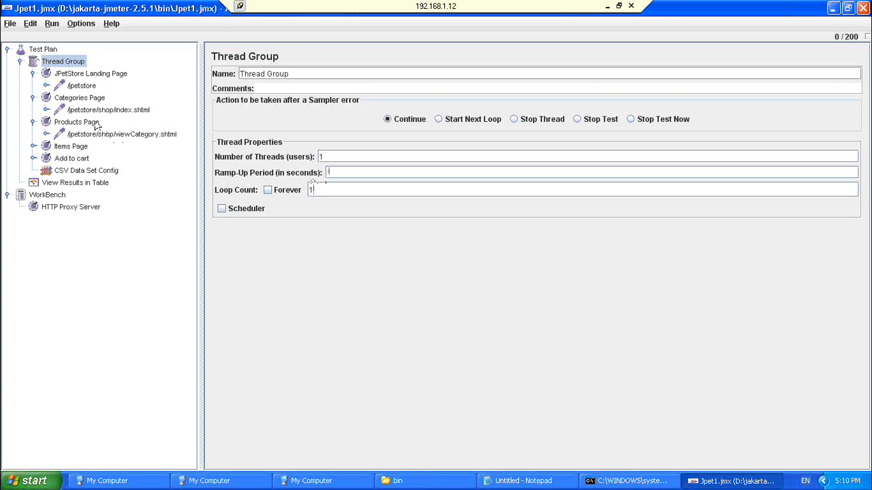
mouse_move(97, 128)
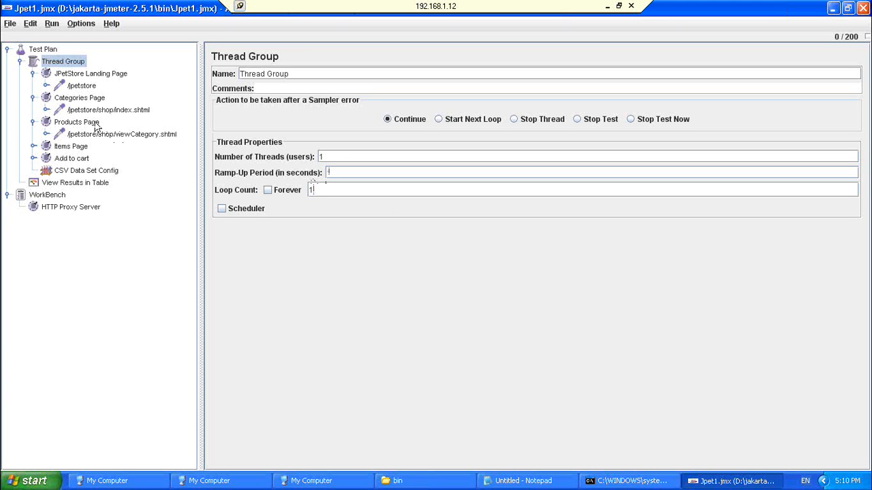
click(76, 122)
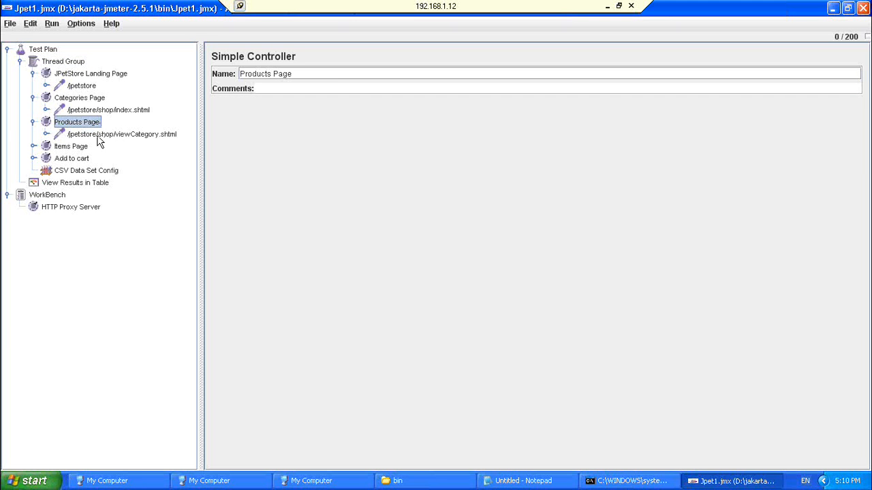
Add a Save Responses to a file listener beneath the Products Page controller
click(121, 134)
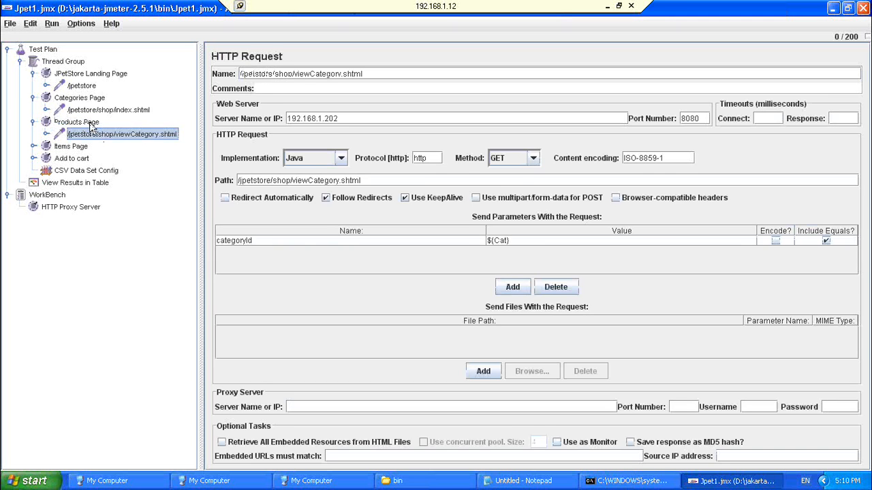
click(77, 122)
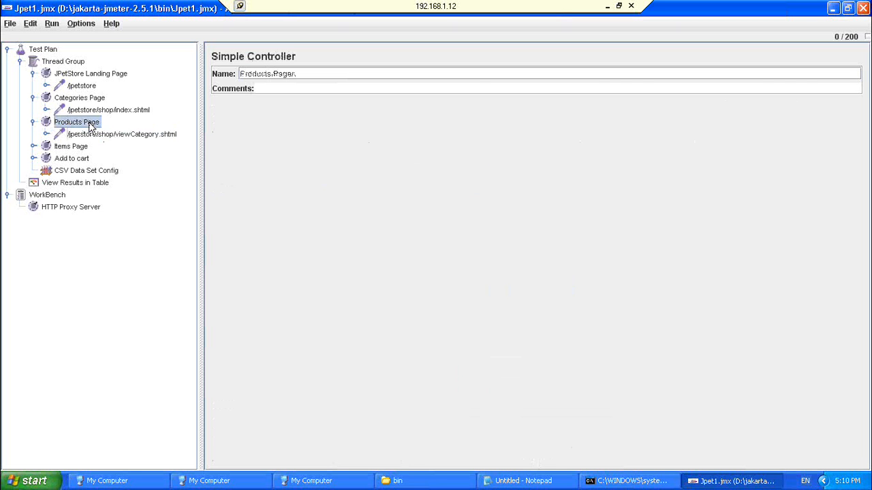
right_click(77, 121)
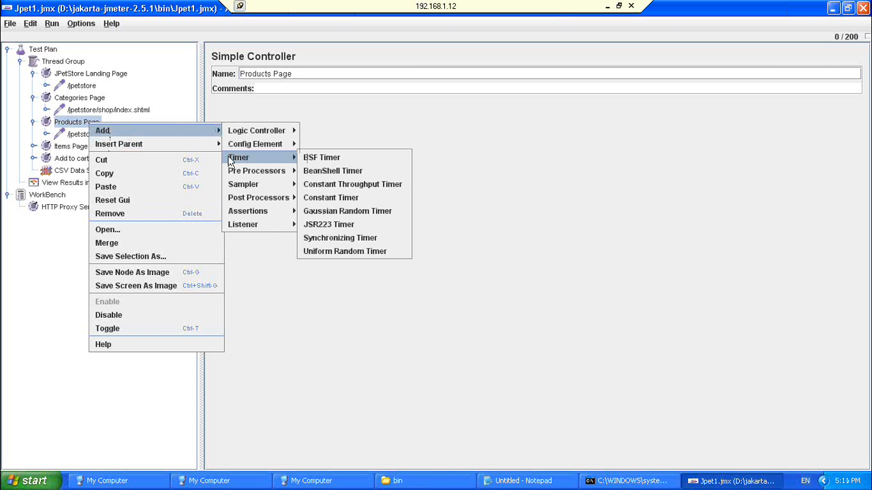
mouse_move(243, 224)
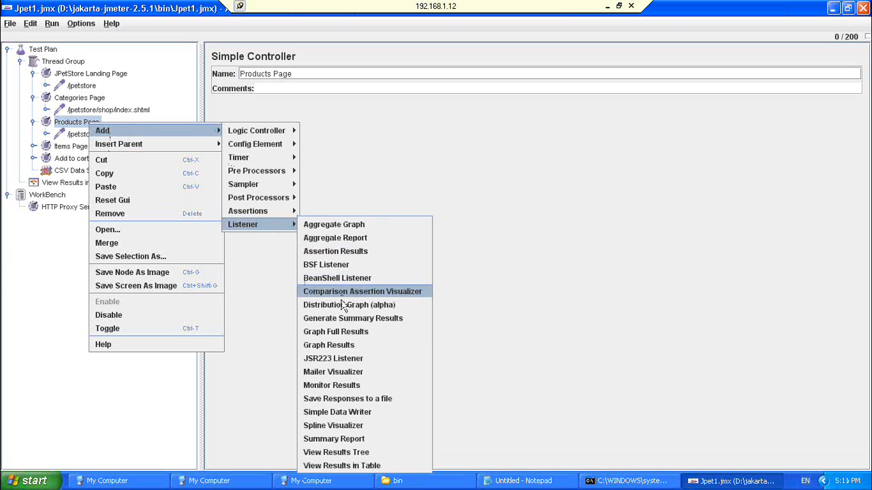
mouse_move(346, 398)
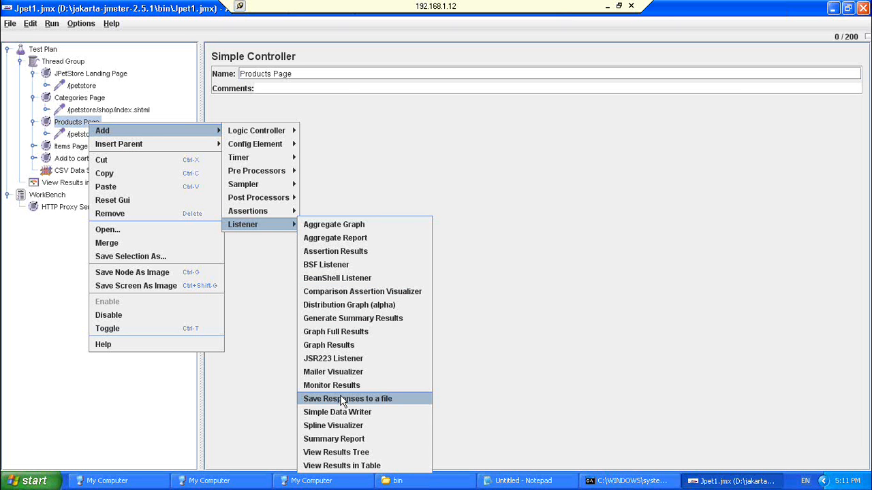
mouse_move(482, 143)
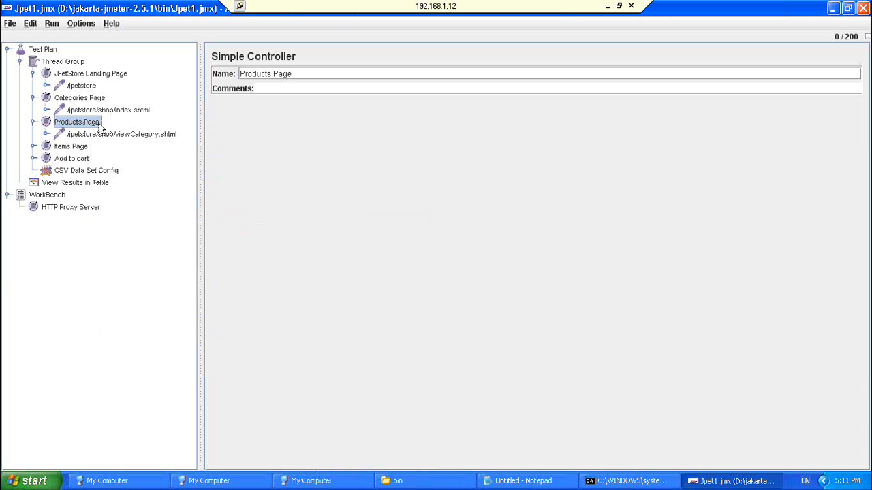
click(122, 133)
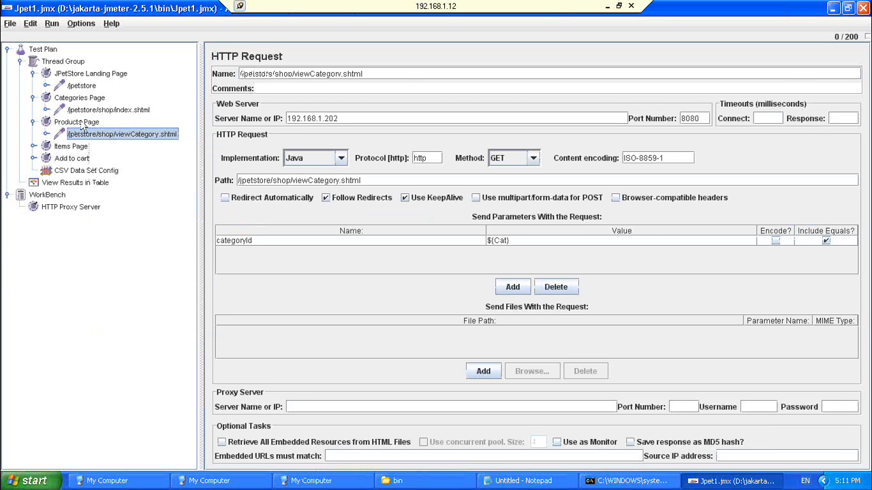
click(76, 122)
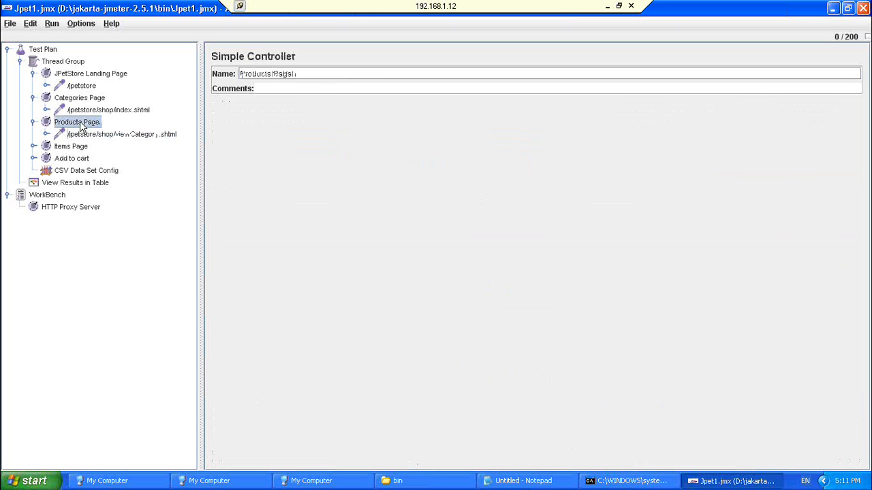
right_click(77, 122)
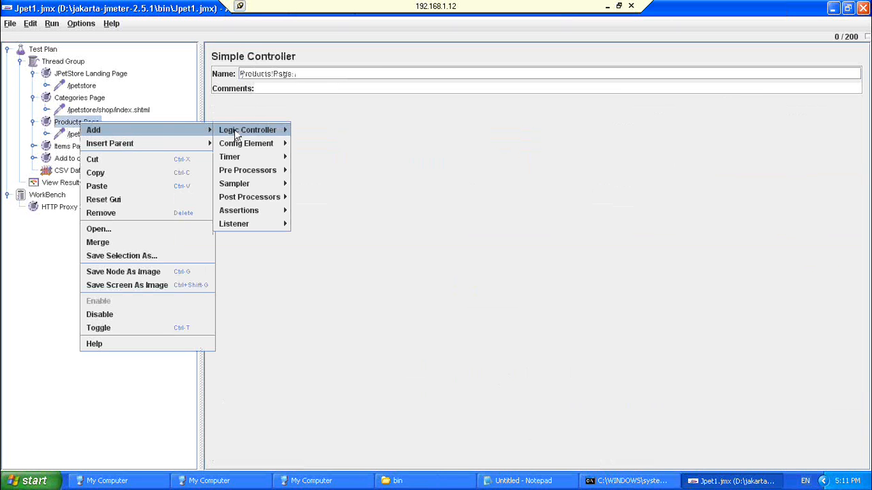
mouse_move(255, 140)
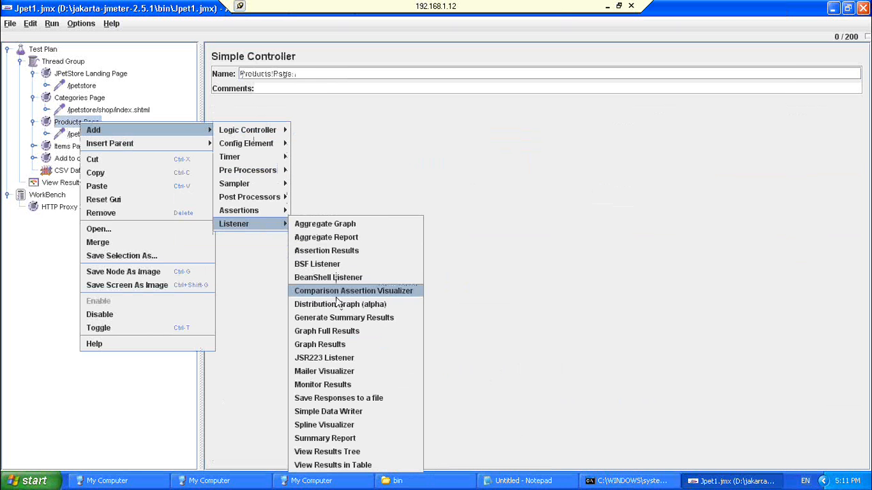
mouse_move(326, 331)
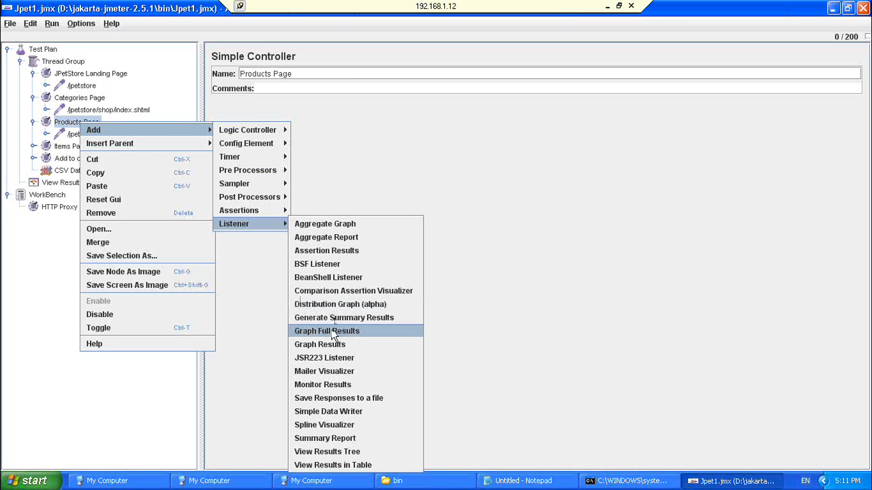
click(339, 398)
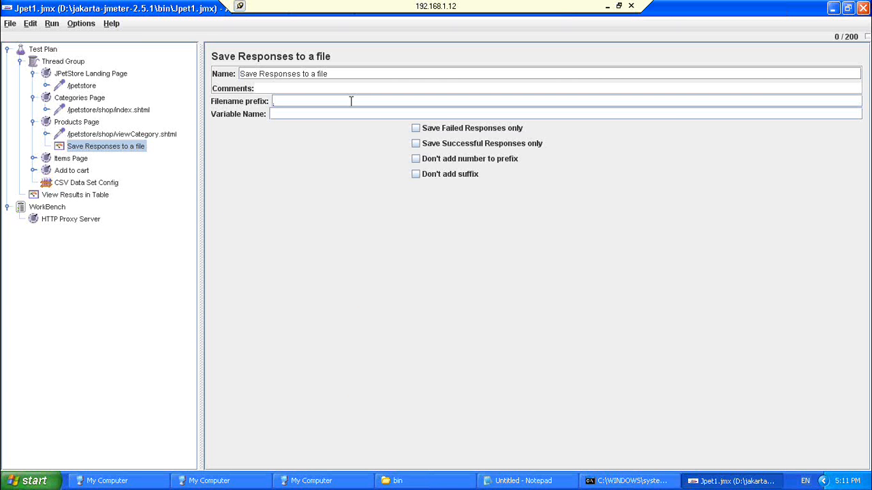
Set the listener's filename prefix to 'Category Page' and start the test run
text(Catel)
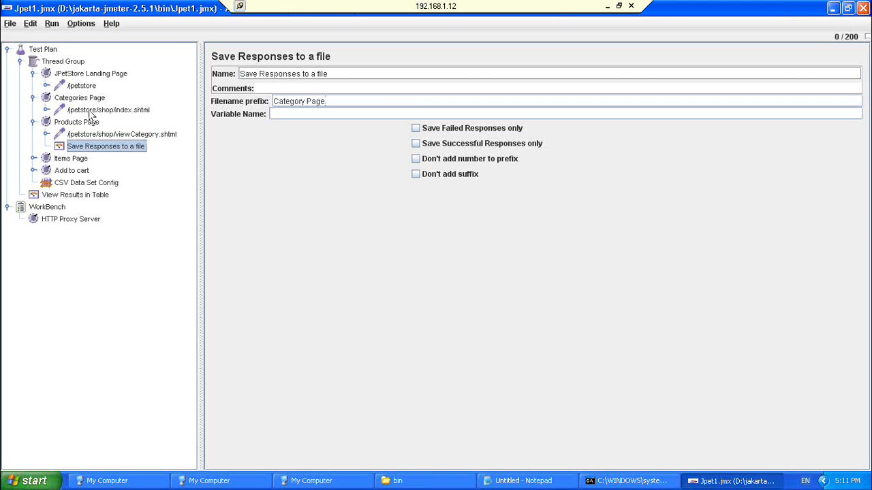
mouse_move(52, 23)
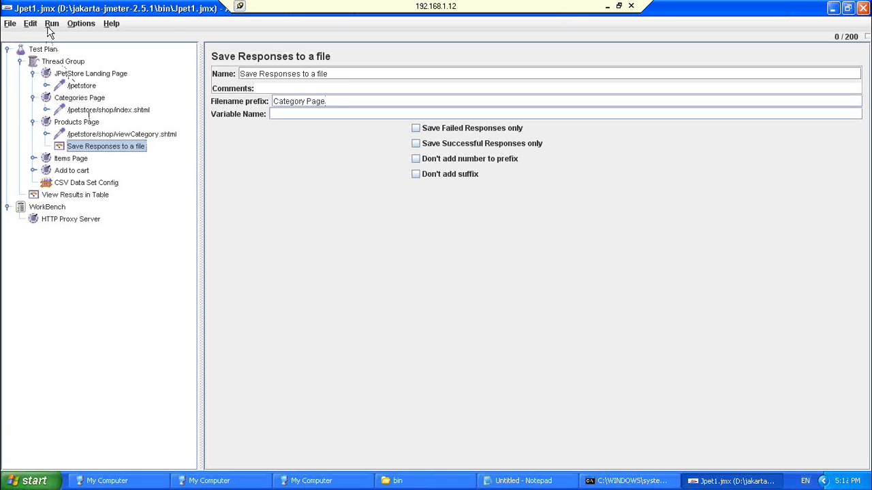
mouse_move(58, 351)
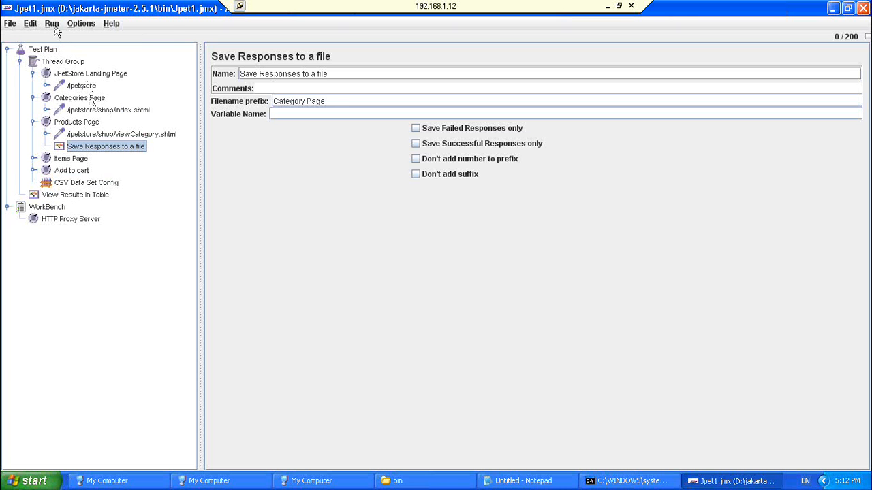
click(51, 23)
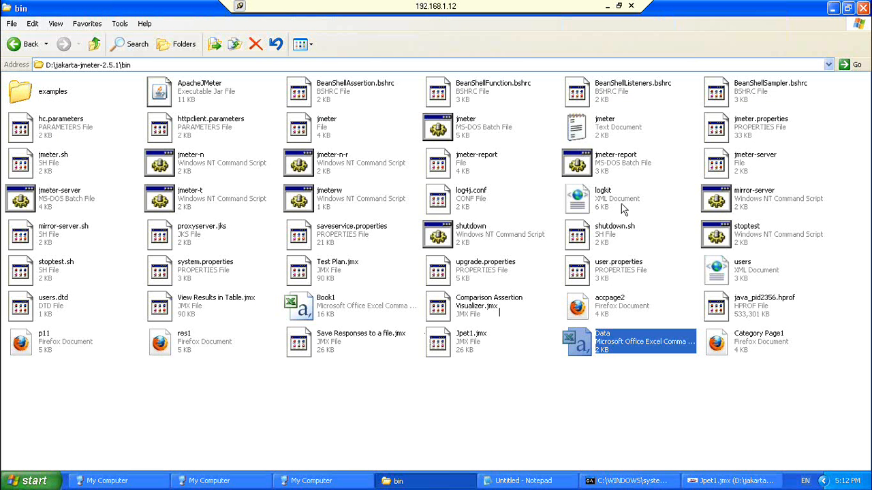
mouse_move(692, 29)
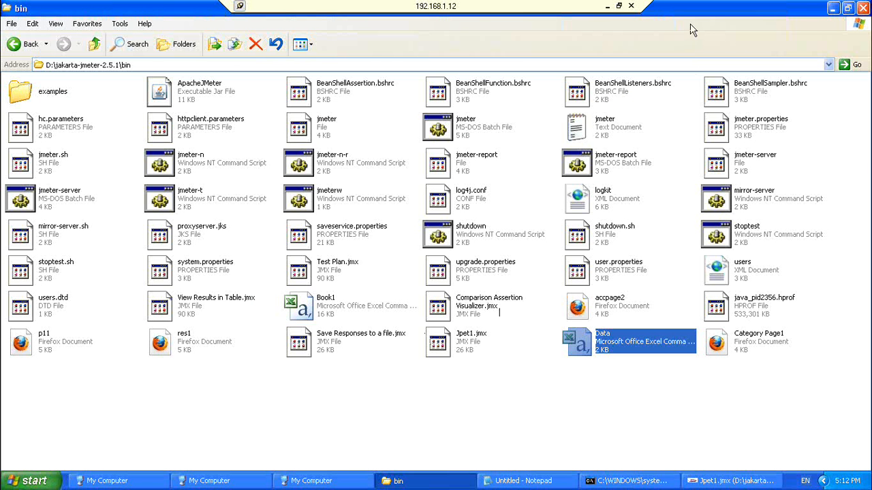
mouse_move(739, 344)
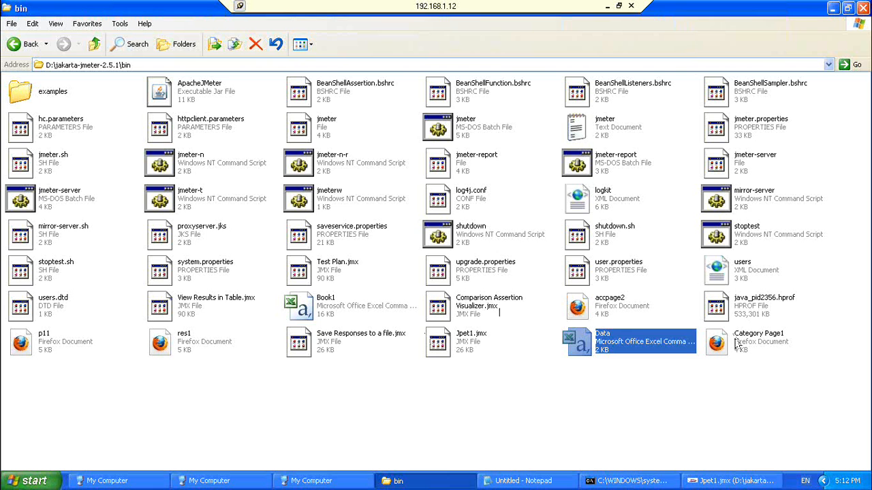
Open the Category Page1 Firefox document from JMeter's bin folder
click(758, 341)
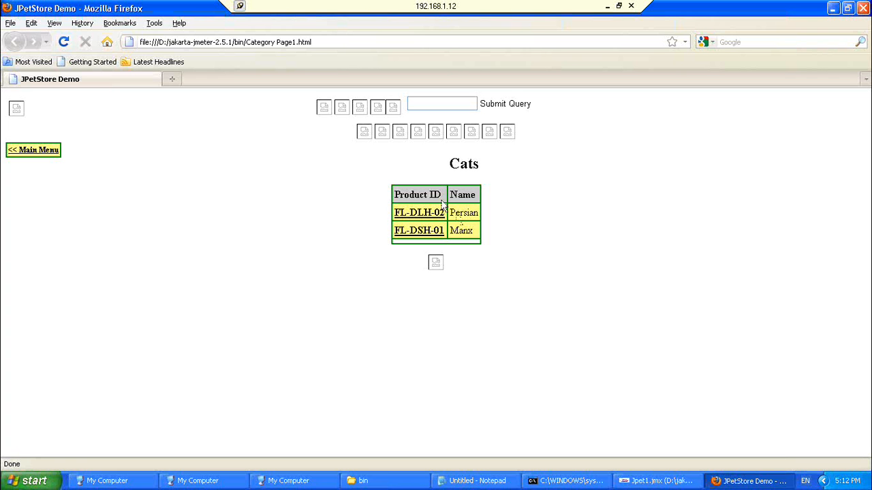
mouse_move(766, 67)
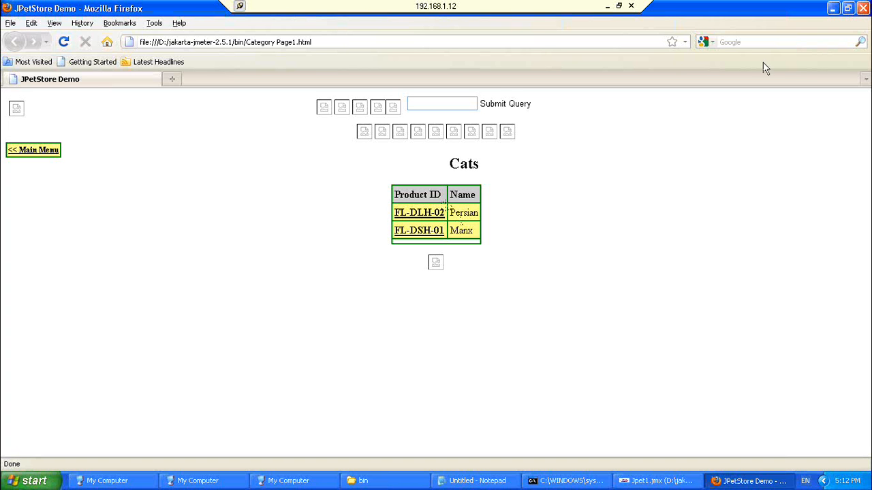
mouse_move(863, 9)
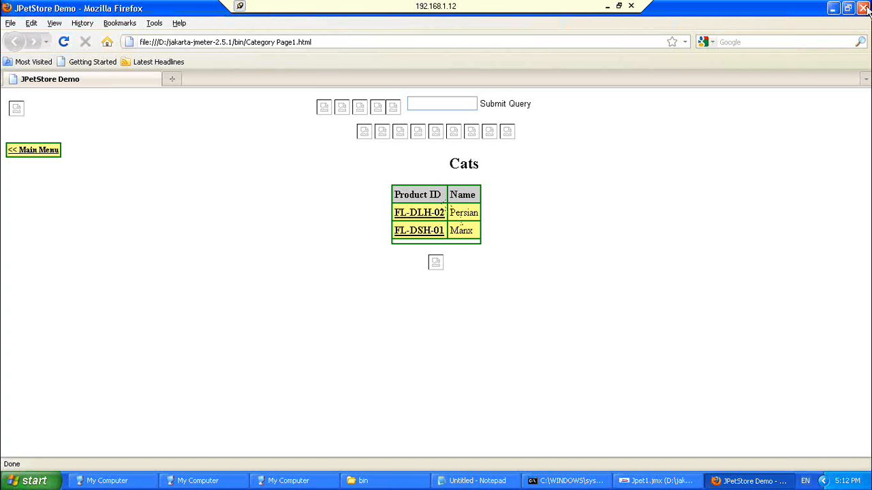
Confirm the saved page lists Cats with Persian and Manx, then close Firefox
click(398, 480)
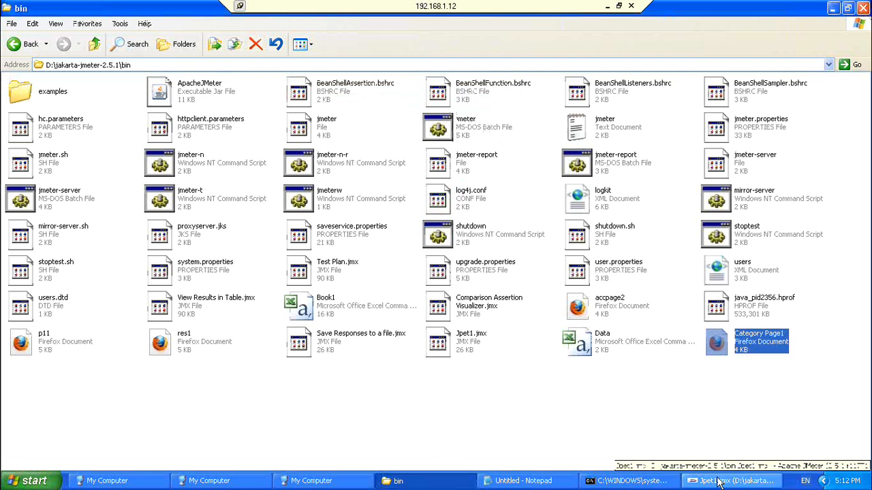